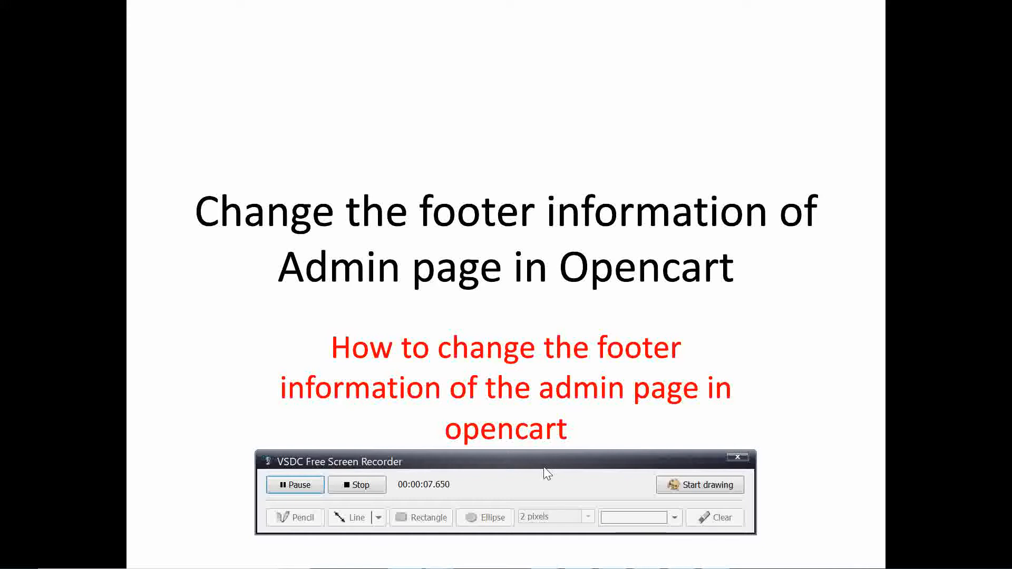
mouse_move(665, 253)
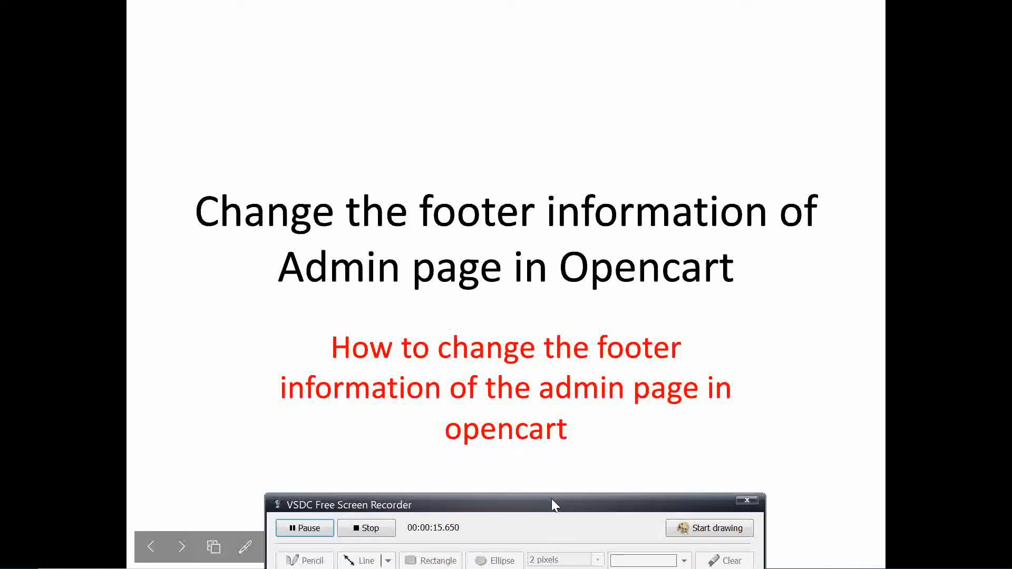
mouse_move(568, 454)
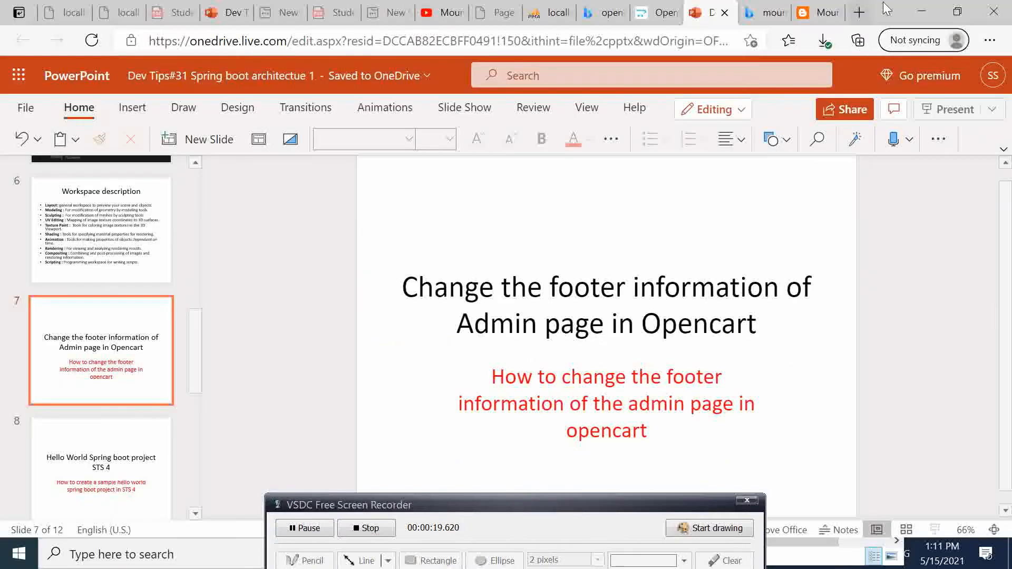
Bring up the OpenCart admin dashboard and scroll to inspect its footer credit and version 3.0.3.7
left_click(101, 452)
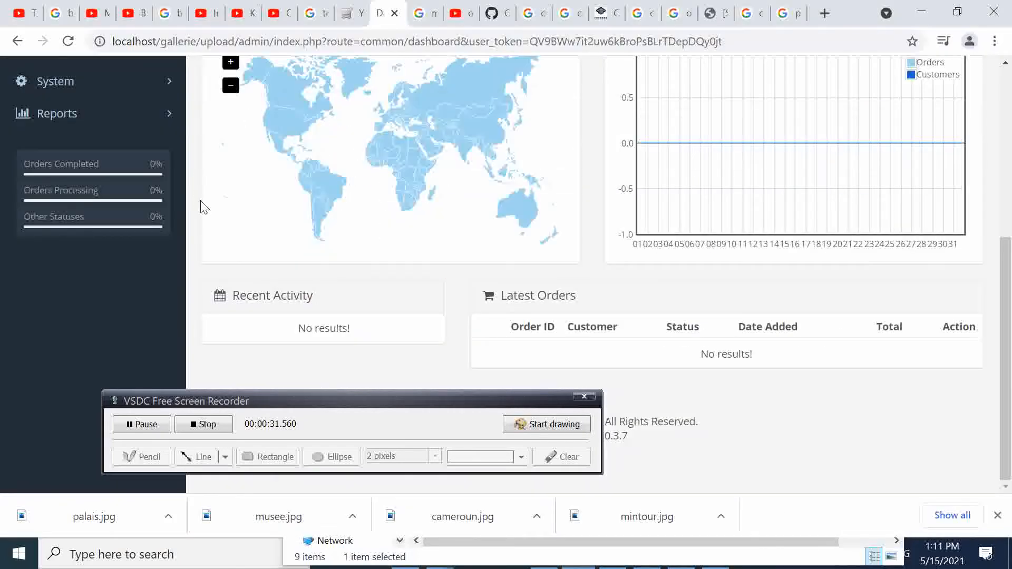
scroll("up", 3)
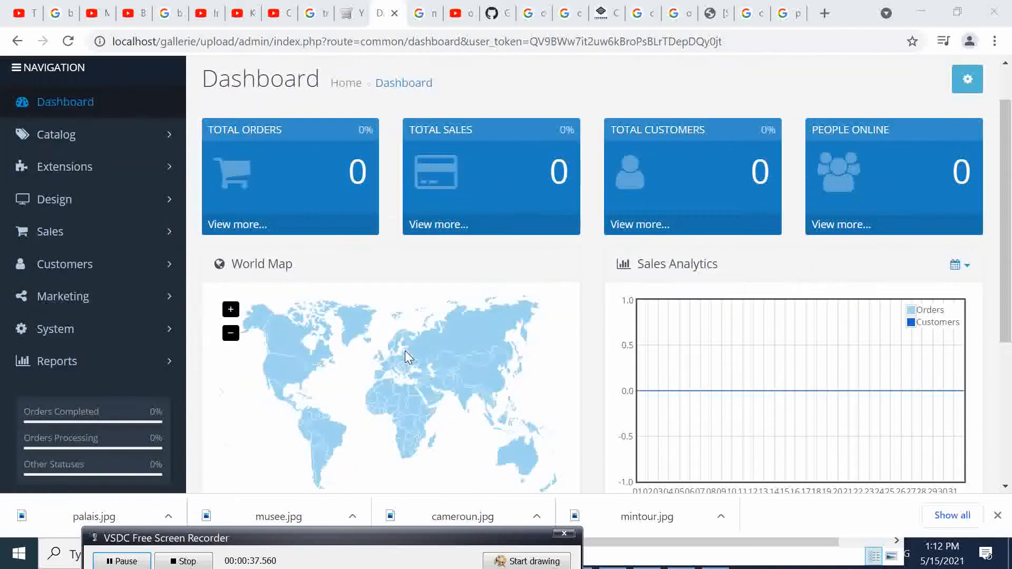
scroll("down", 3)
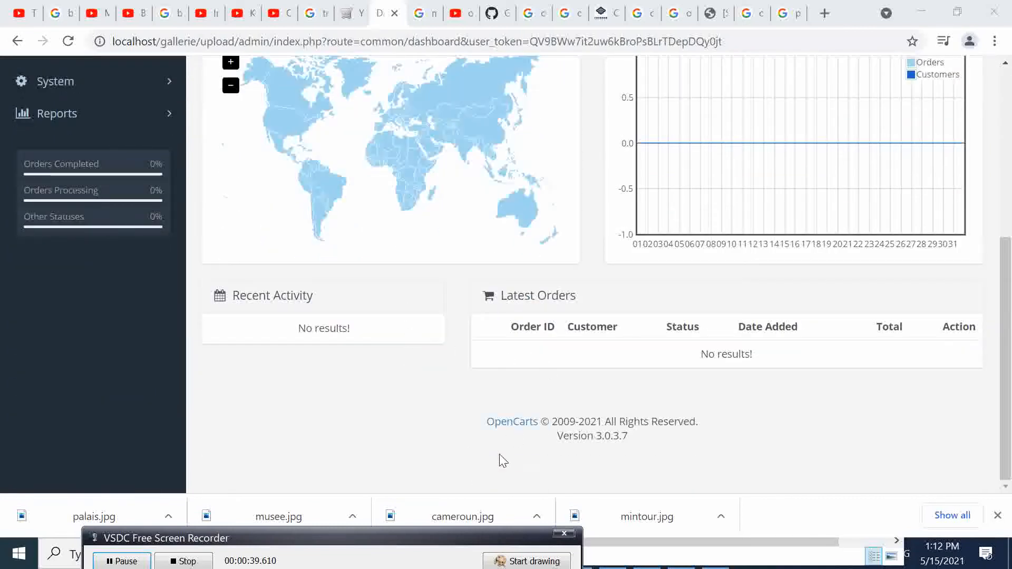
scroll("up", 3)
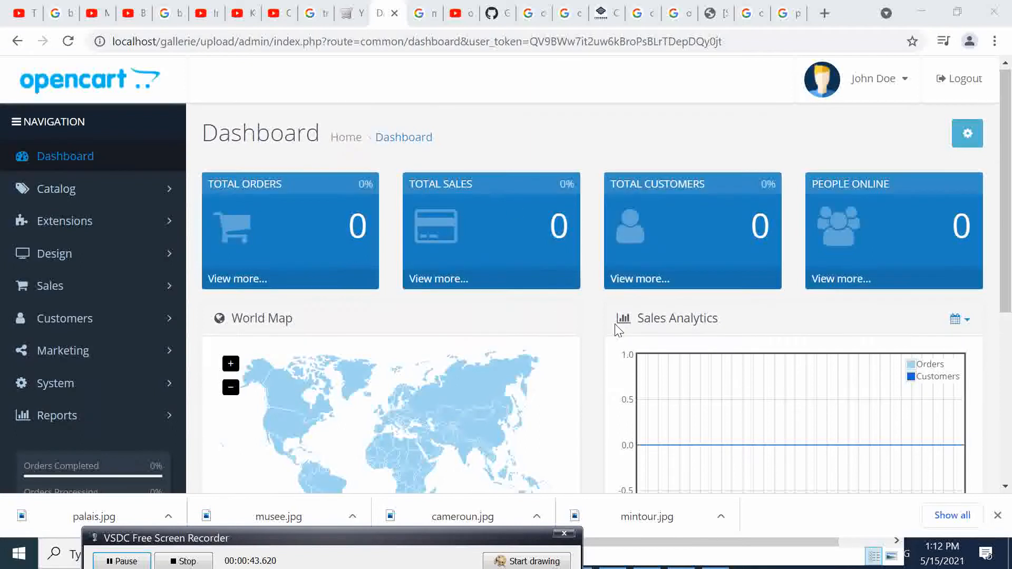
scroll("down", 3)
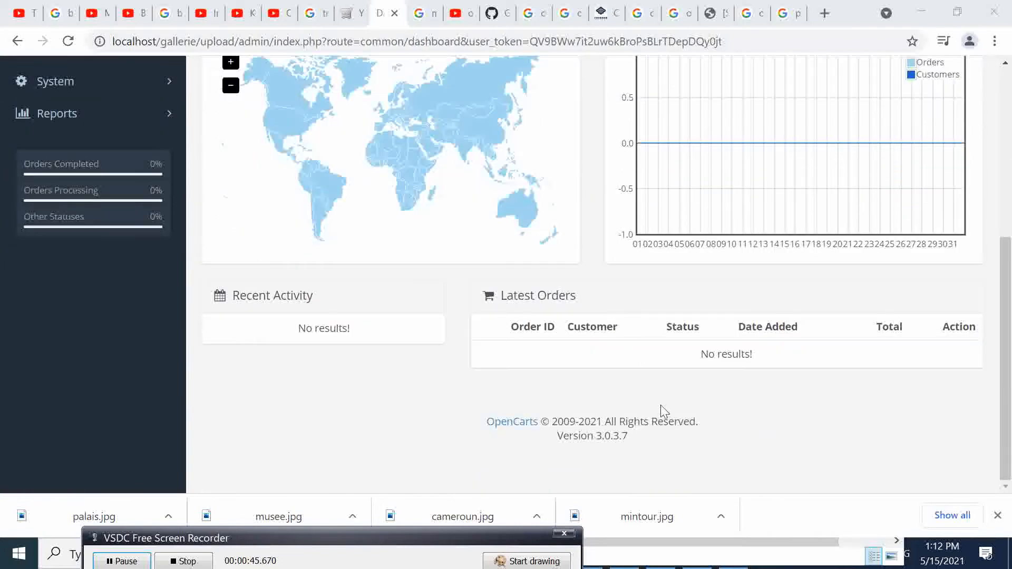
mouse_move(677, 413)
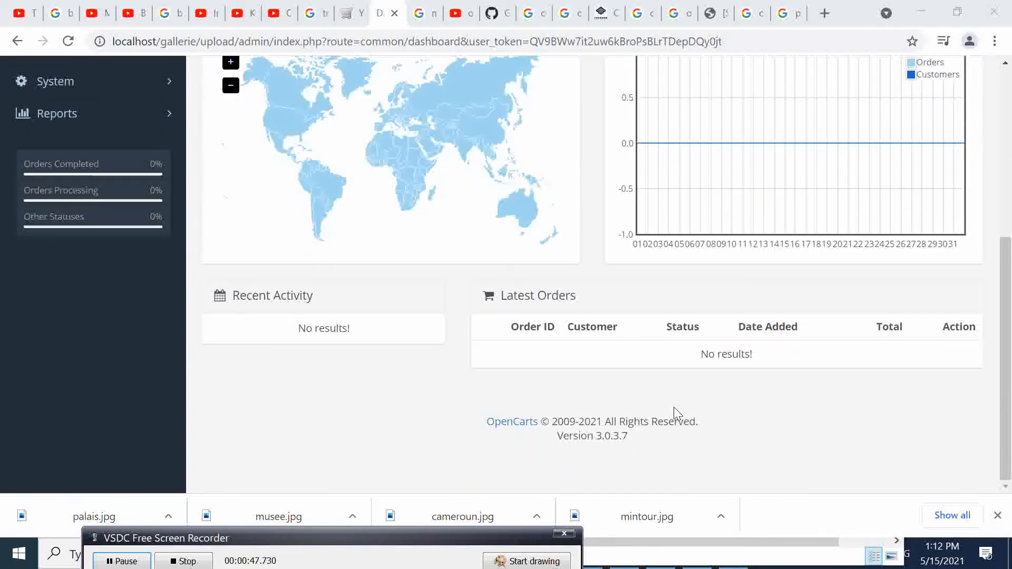
mouse_move(678, 418)
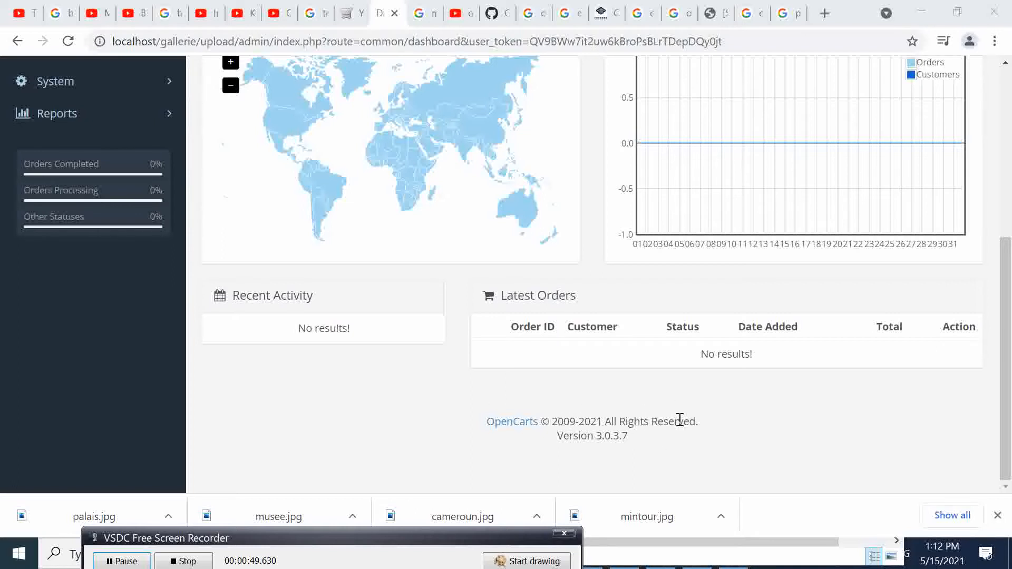
scroll("up", 3)
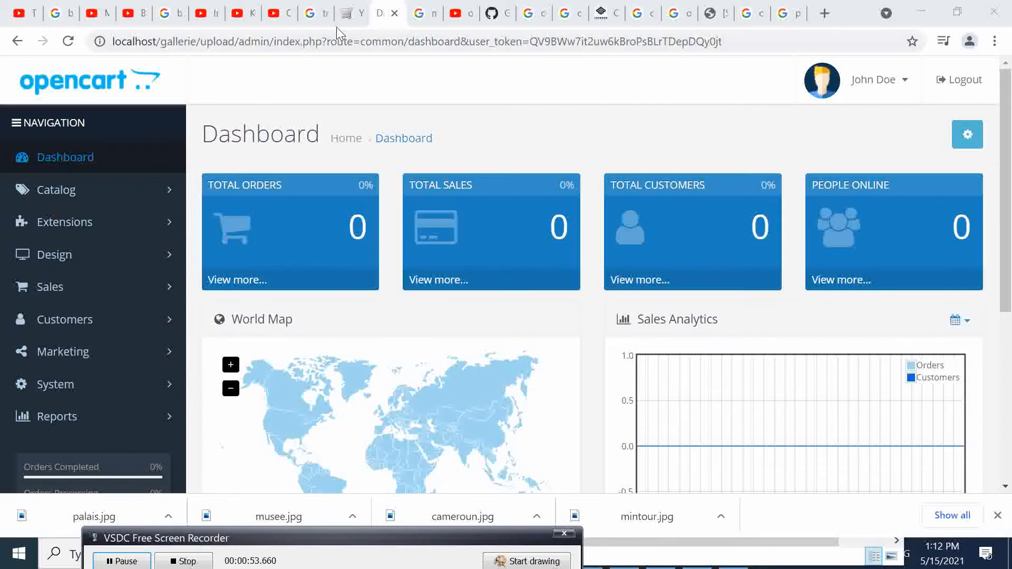
left_click(350, 13)
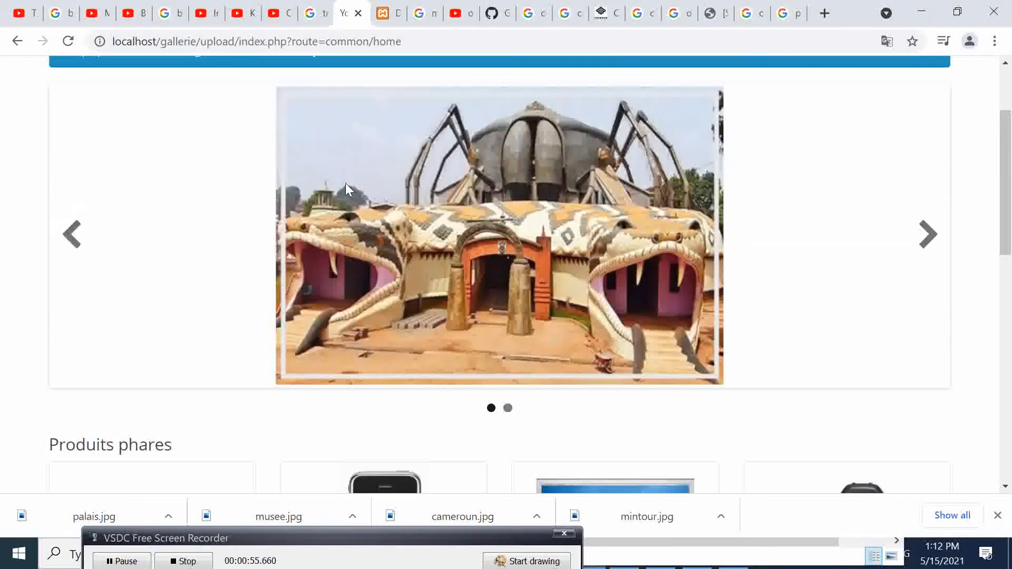
left_click(157, 71)
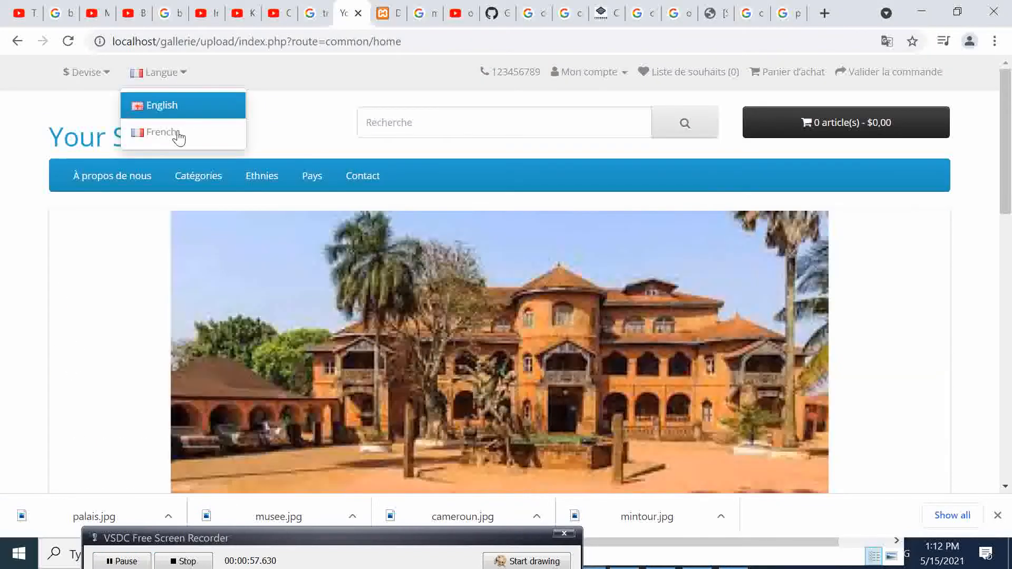
mouse_move(289, 81)
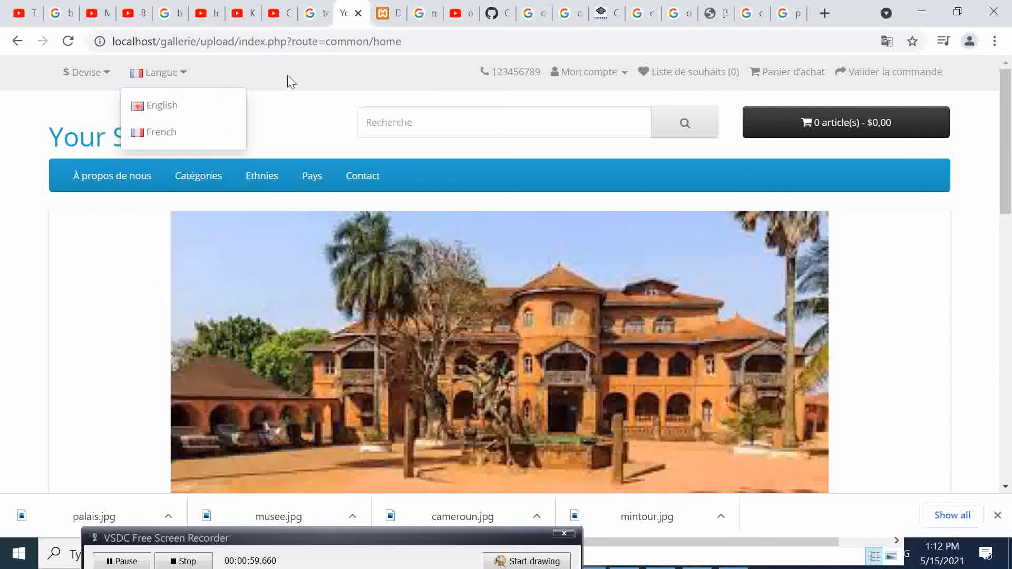
left_click(198, 176)
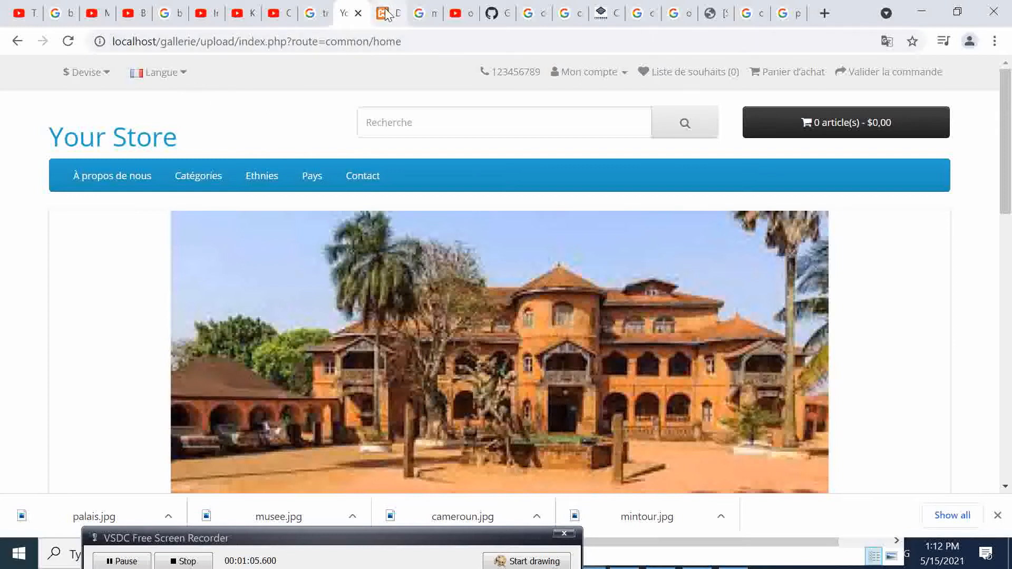
left_click(388, 13)
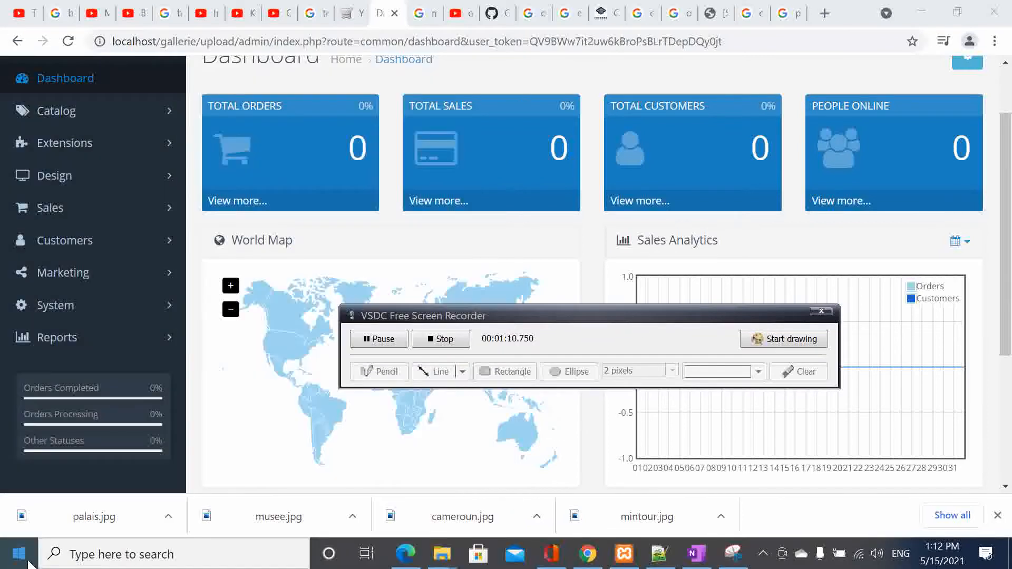
mouse_move(441, 553)
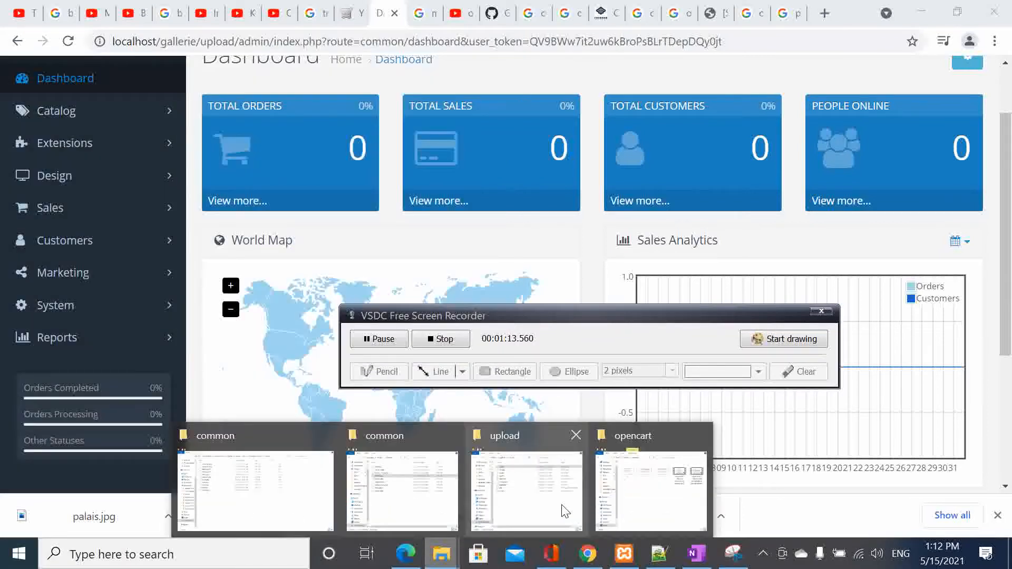
Navigate the upload folder into admin\language\en-gb\common and bring up actions for footer.php
left_click(525, 490)
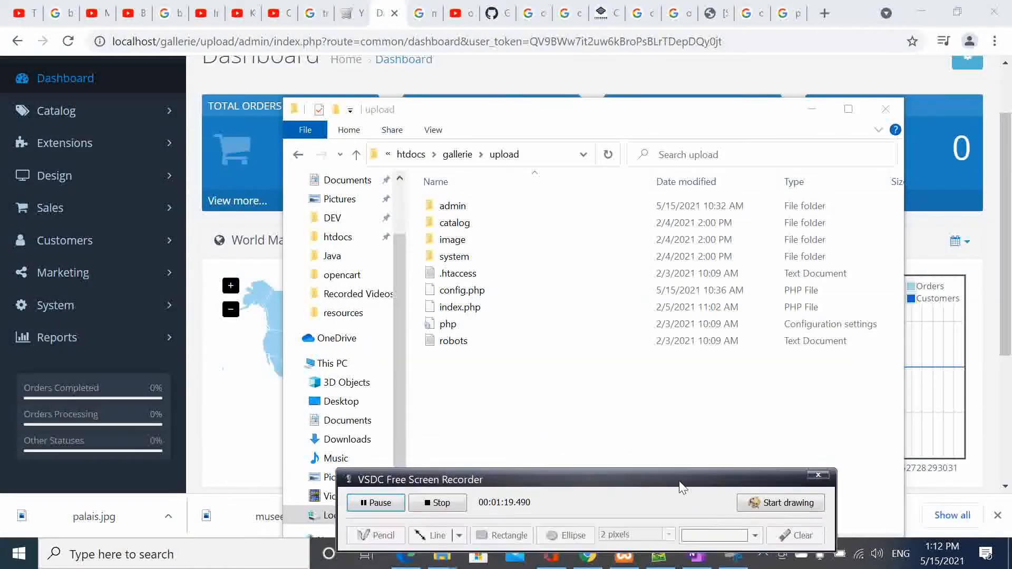
double_click(453, 206)
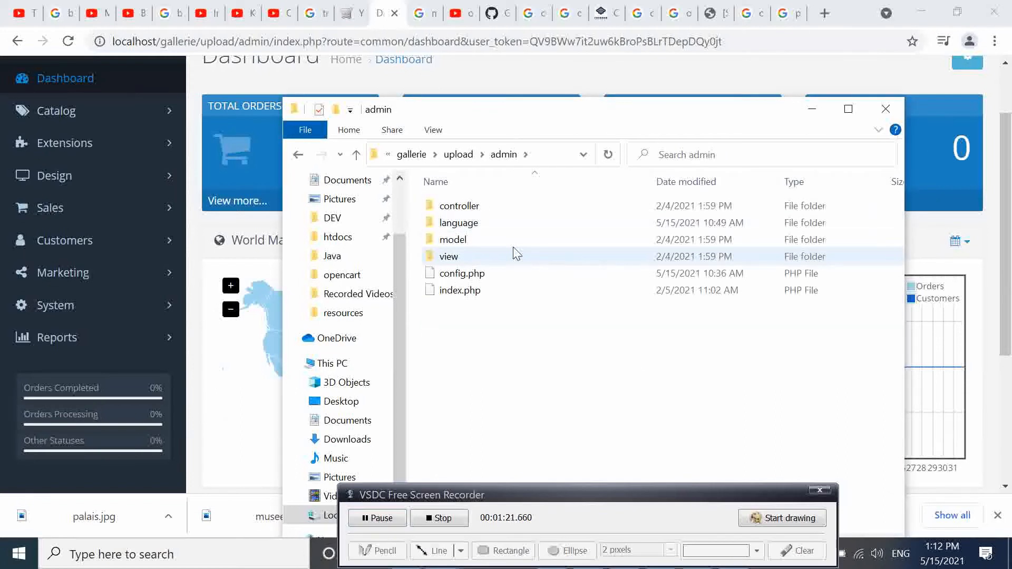
double_click(460, 222)
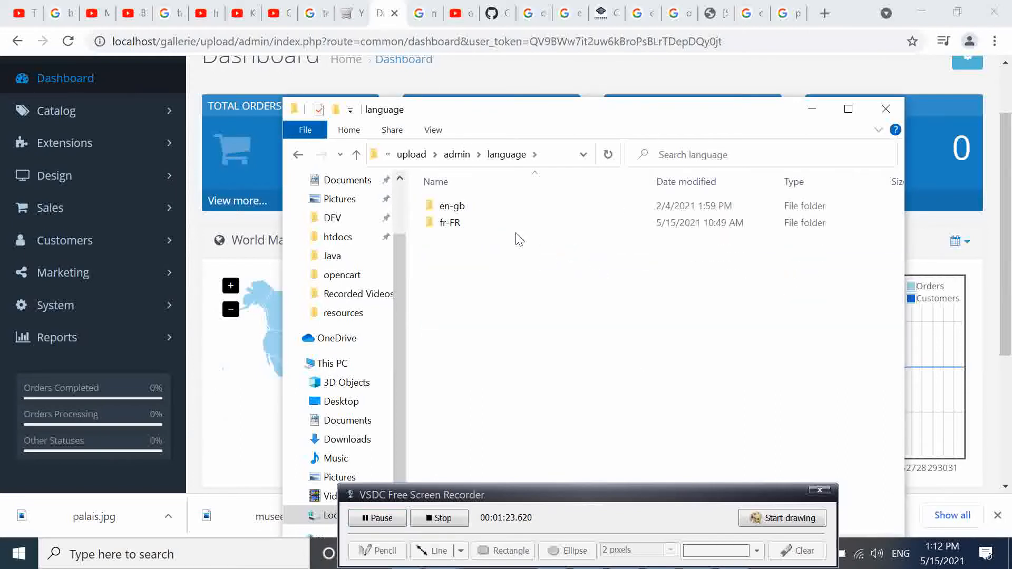
mouse_move(450, 205)
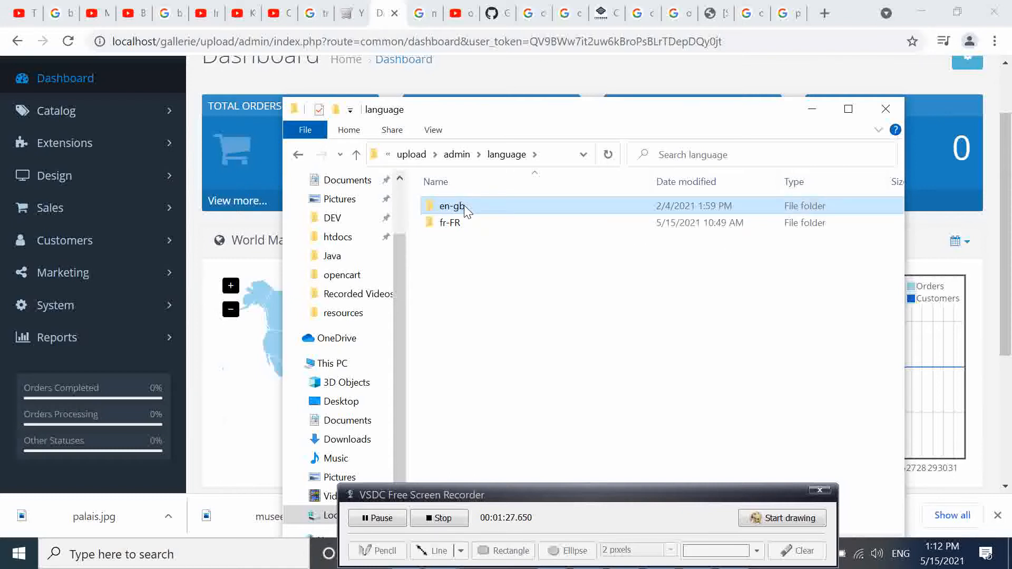
double_click(450, 205)
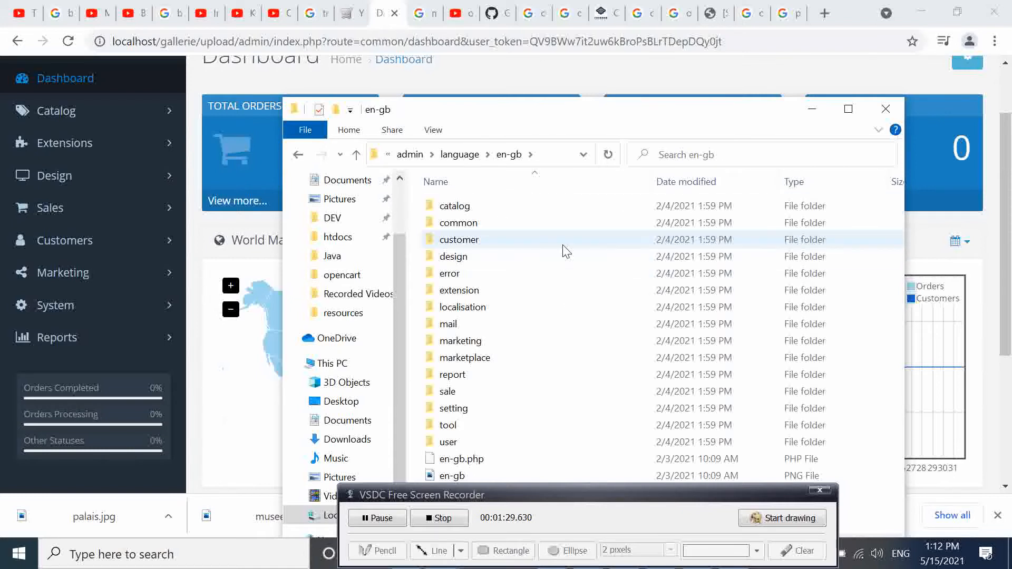
double_click(459, 222)
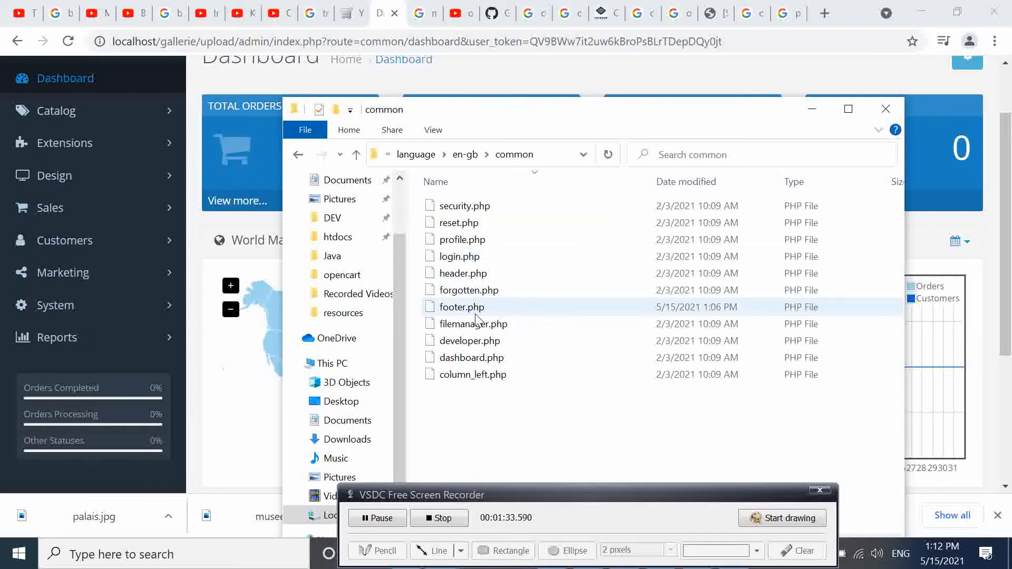
right_click(460, 307)
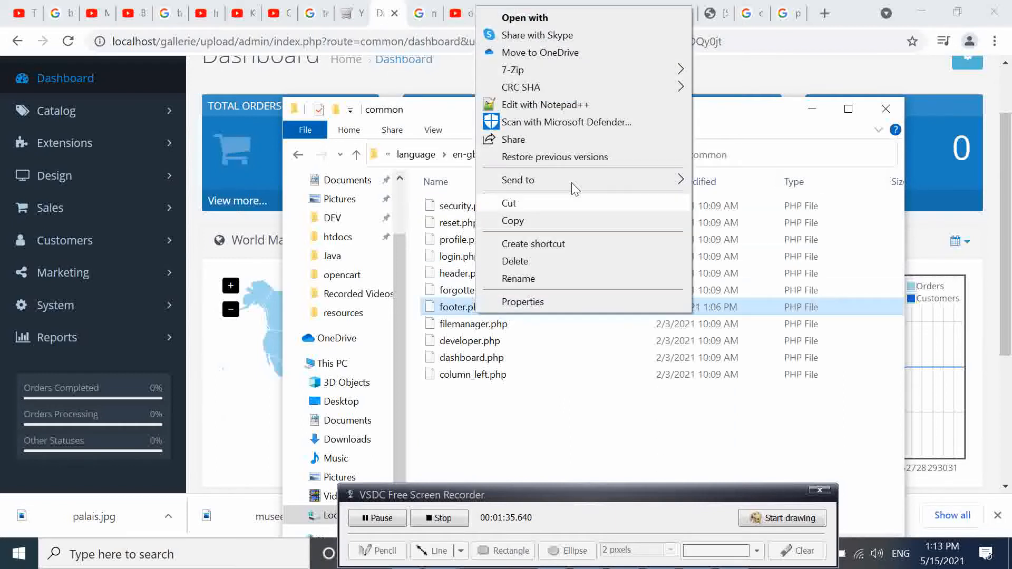
Edit the English admin footer.php so the link text reads 'Moumie IT' instead of OpenCart
left_click(545, 104)
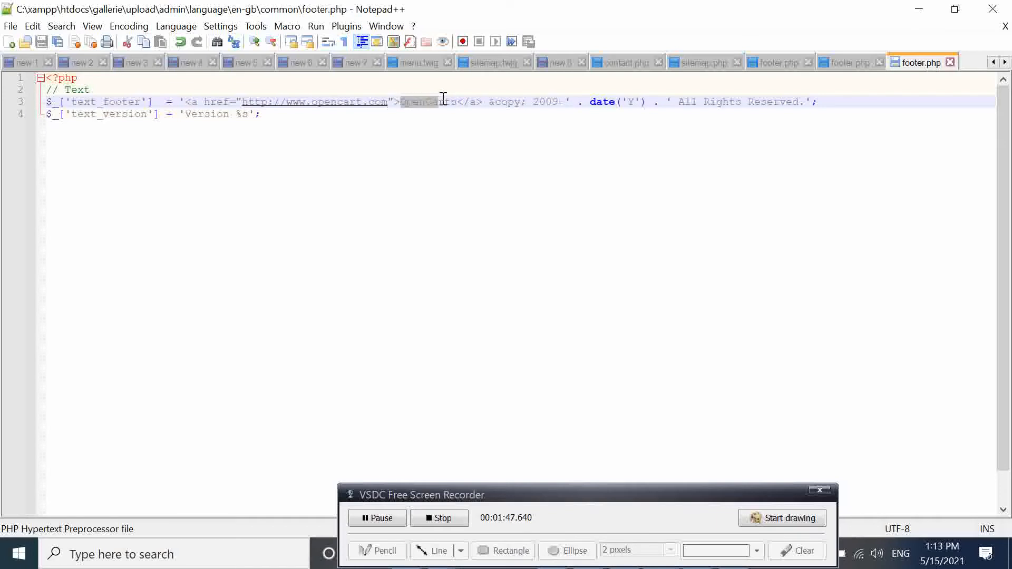
double_click(426, 101)
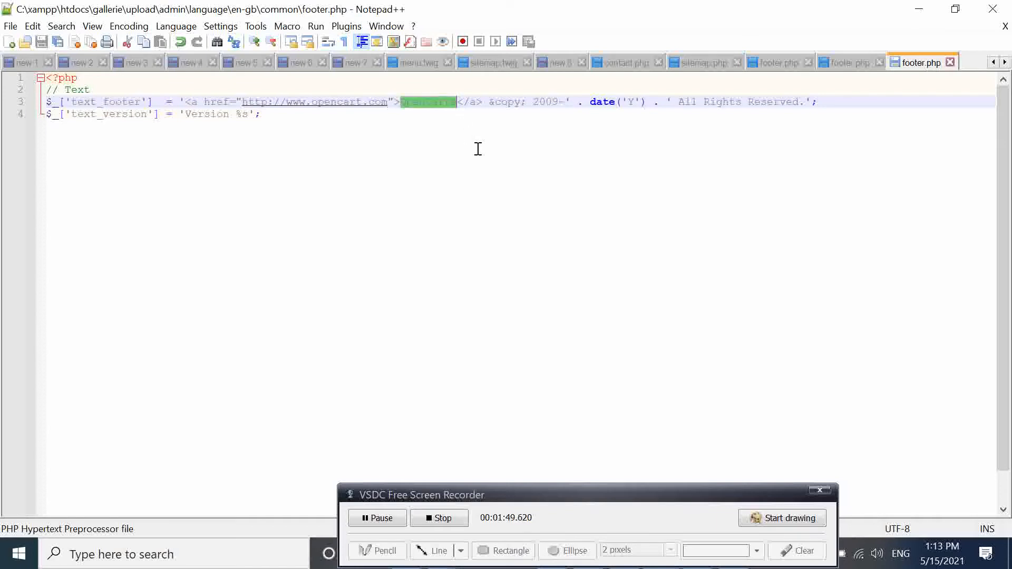
type("Moumie")
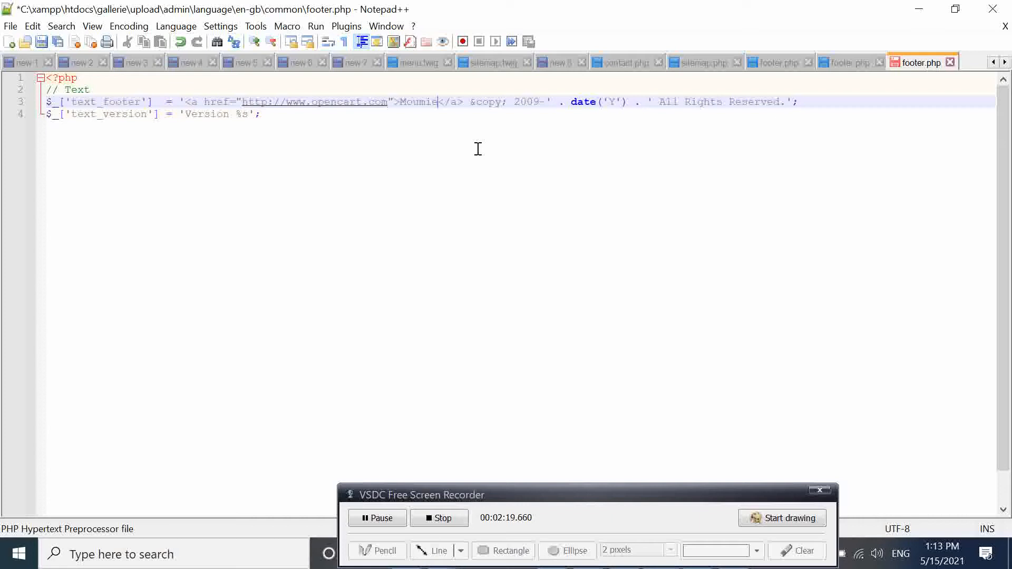
type("IT")
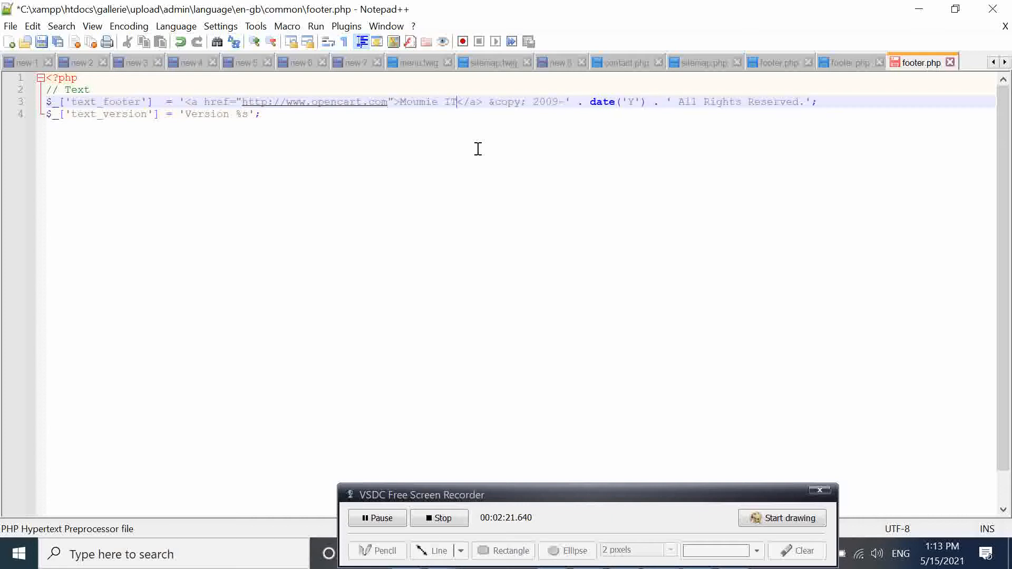
mouse_move(439, 101)
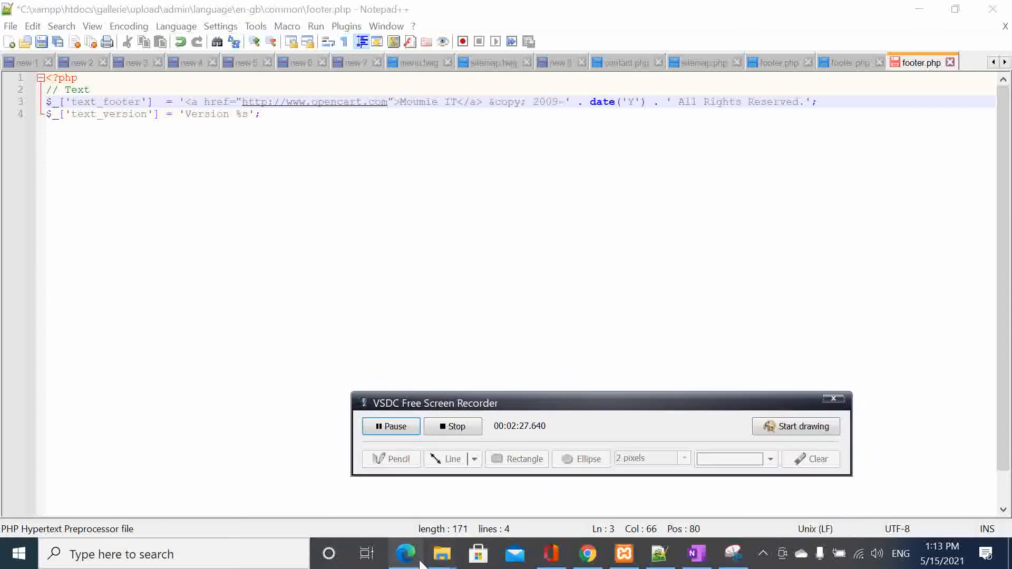
left_click(405, 554)
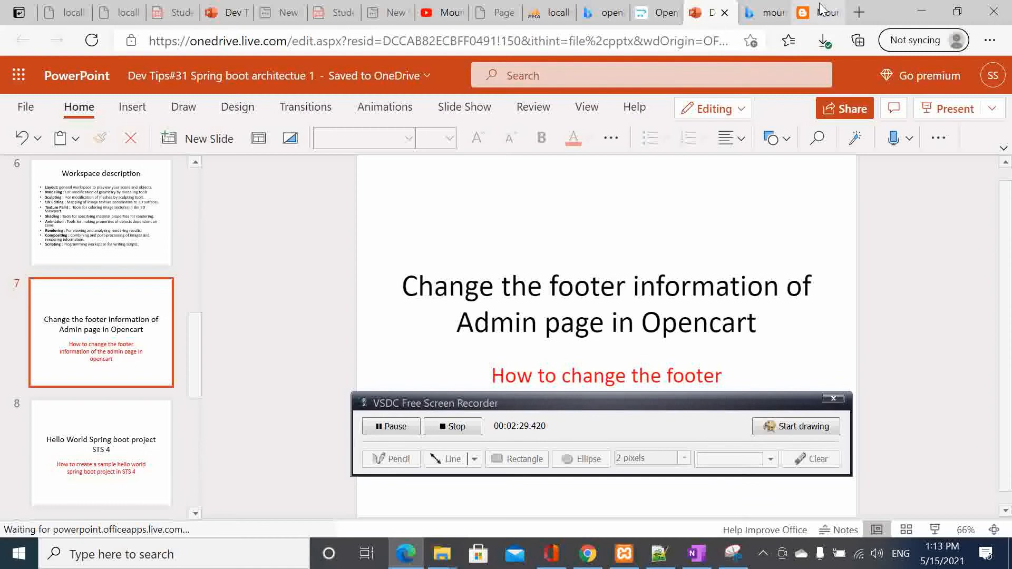
right_click(258, 40)
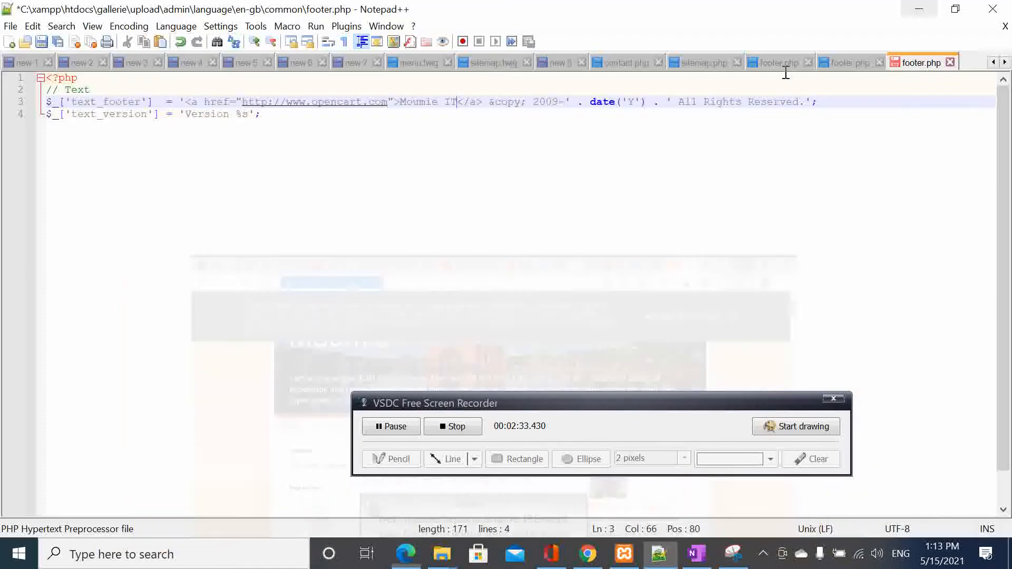
left_click(241, 101)
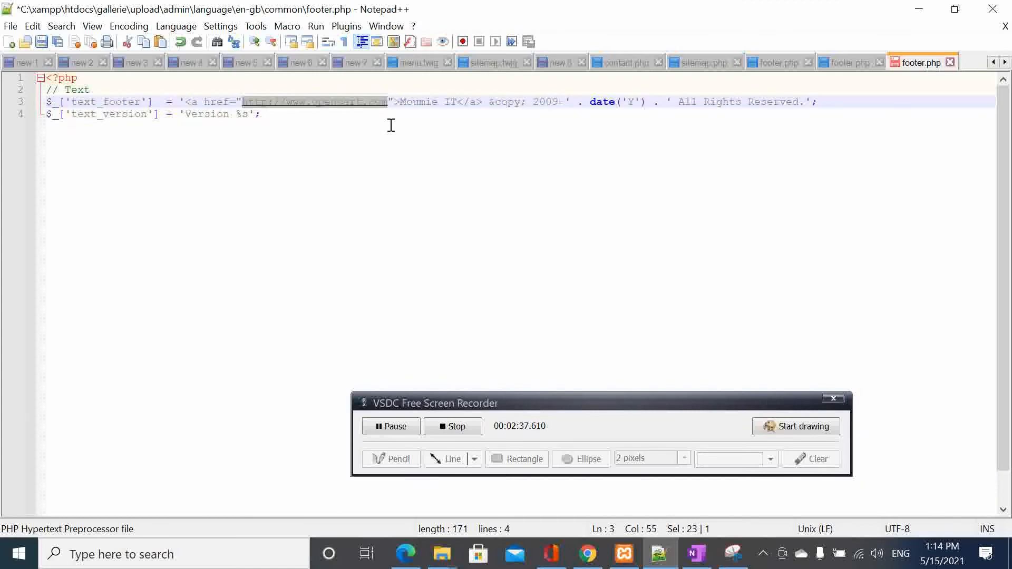
type("https://smoumie.blogspot.com/")
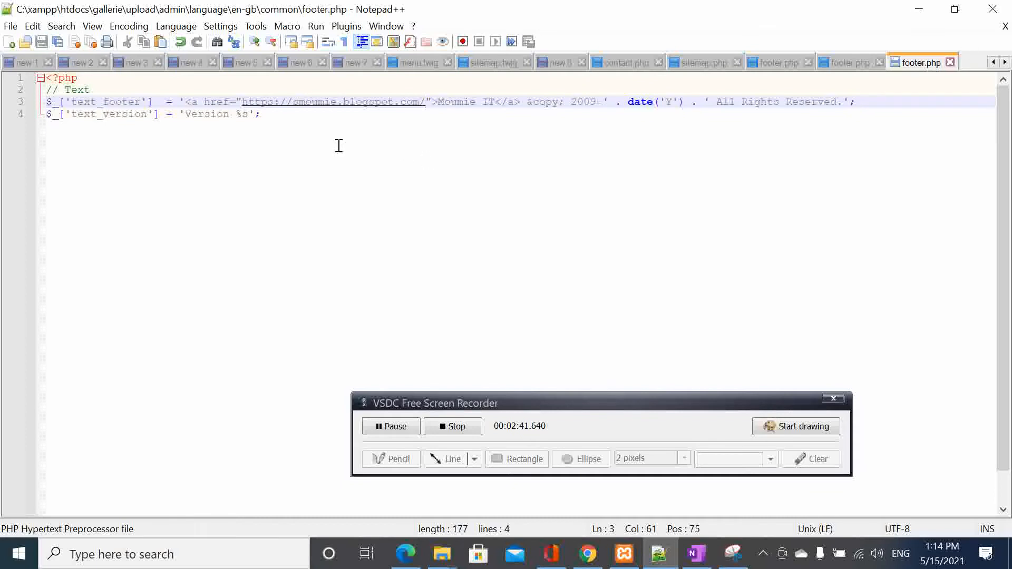
mouse_move(179, 121)
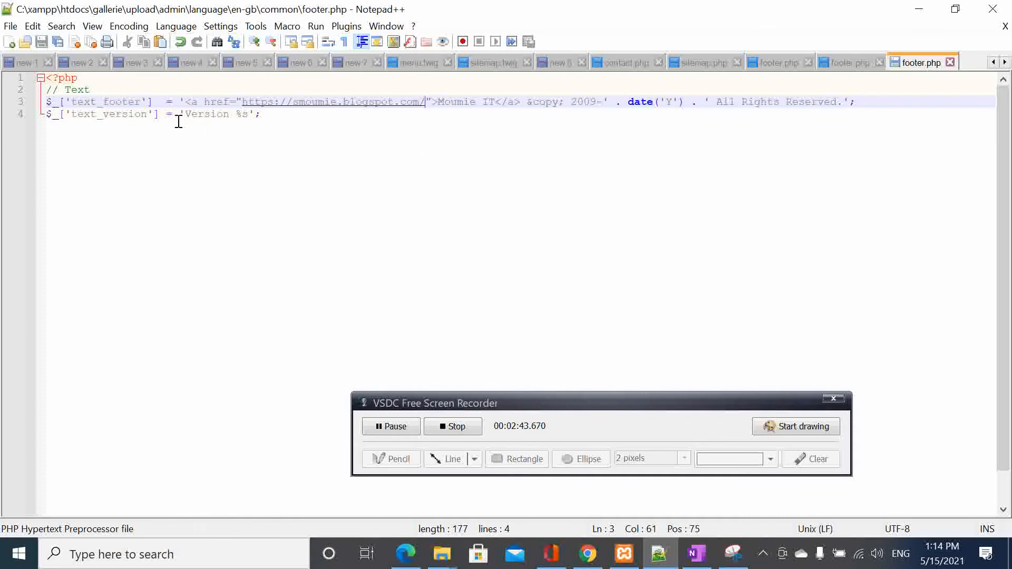
left_click(258, 114)
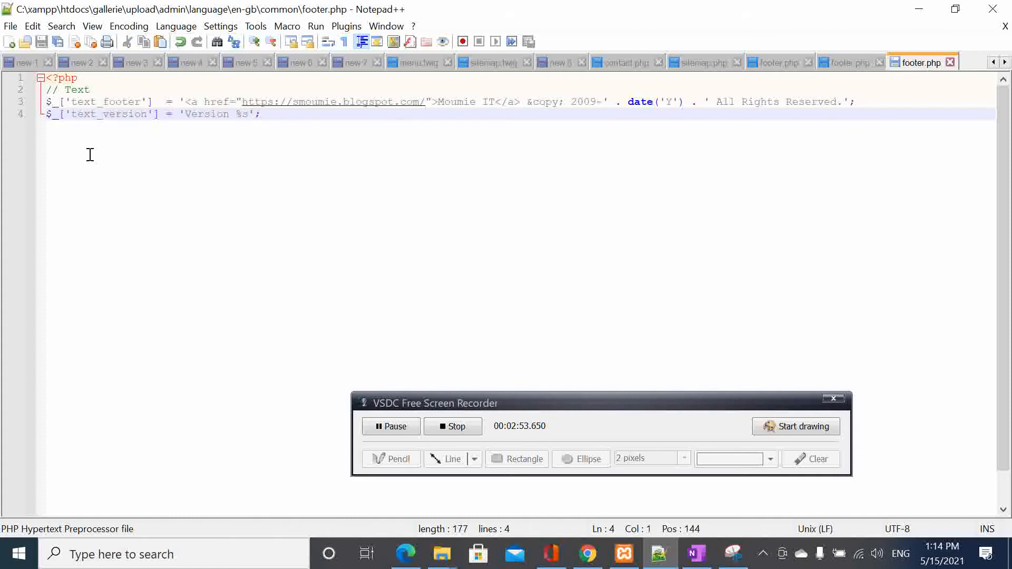
type("/")
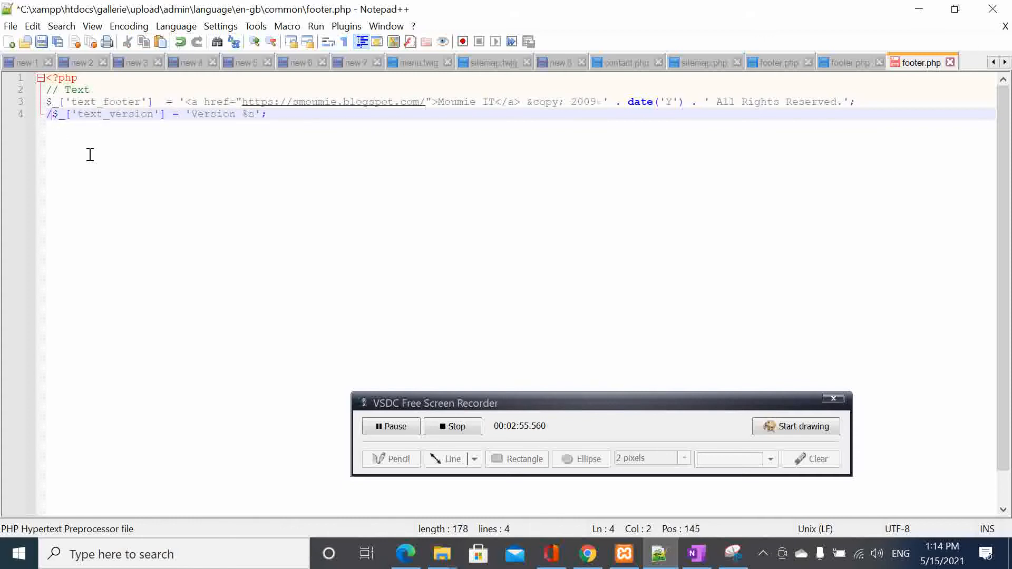
type("/")
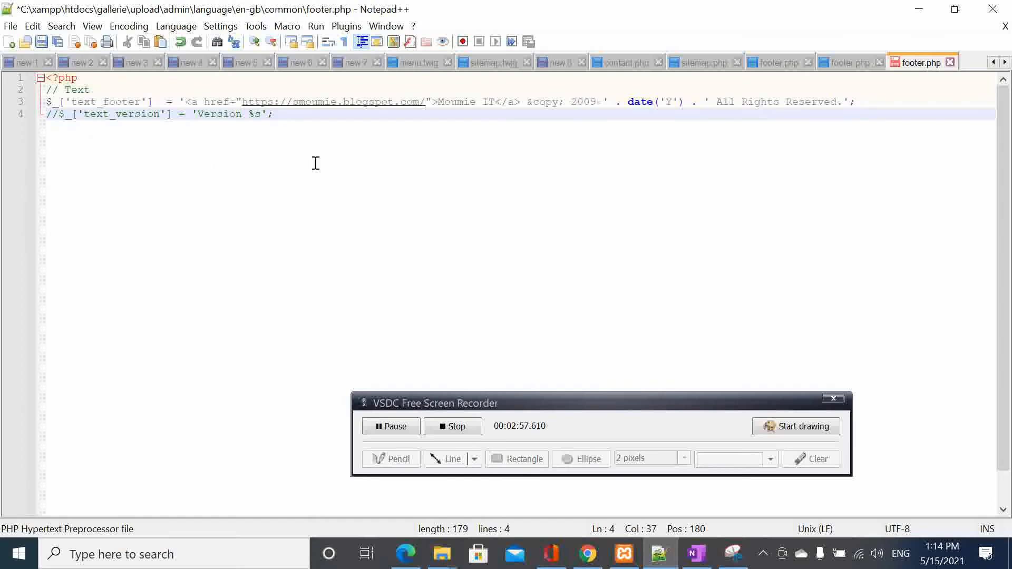
mouse_move(322, 159)
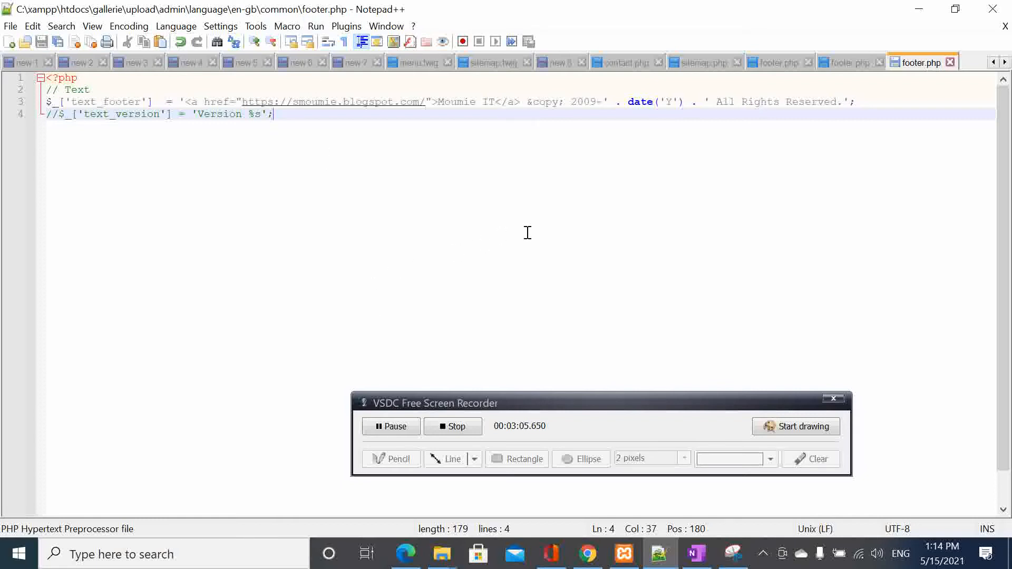
mouse_move(700, 207)
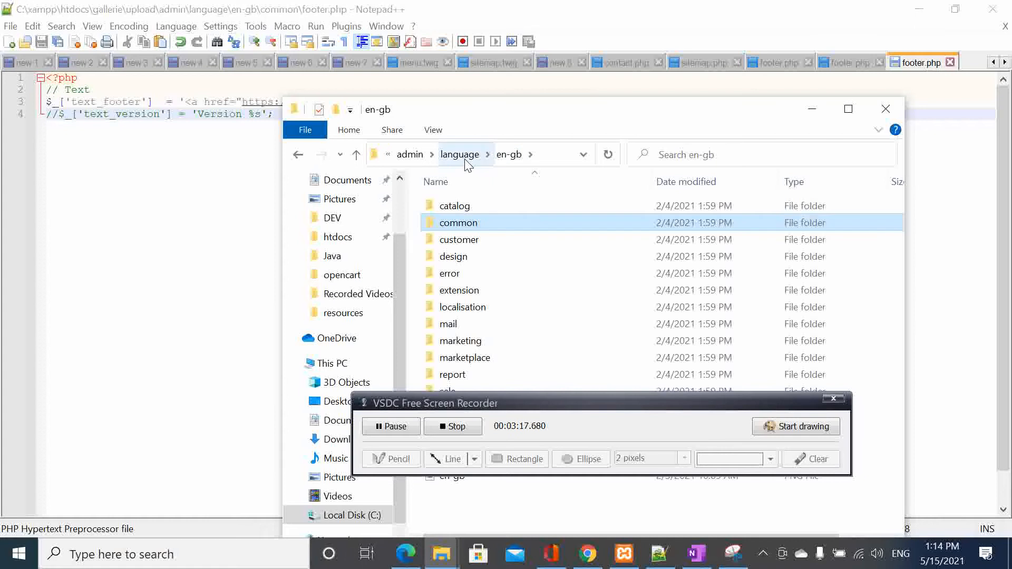
Go to the French fr-FR admin language folder and open its footer.php for editing
left_click(459, 154)
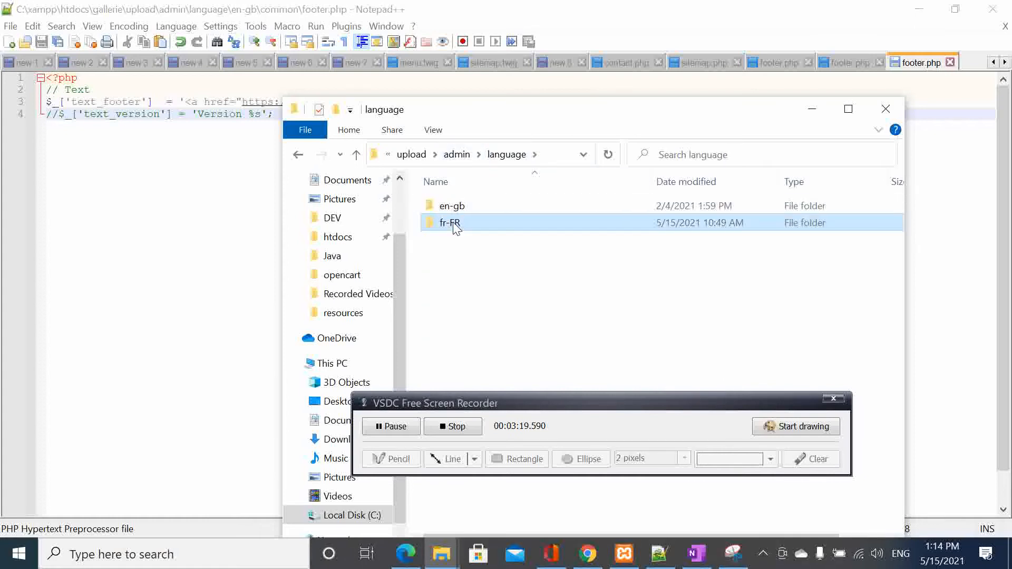
double_click(450, 222)
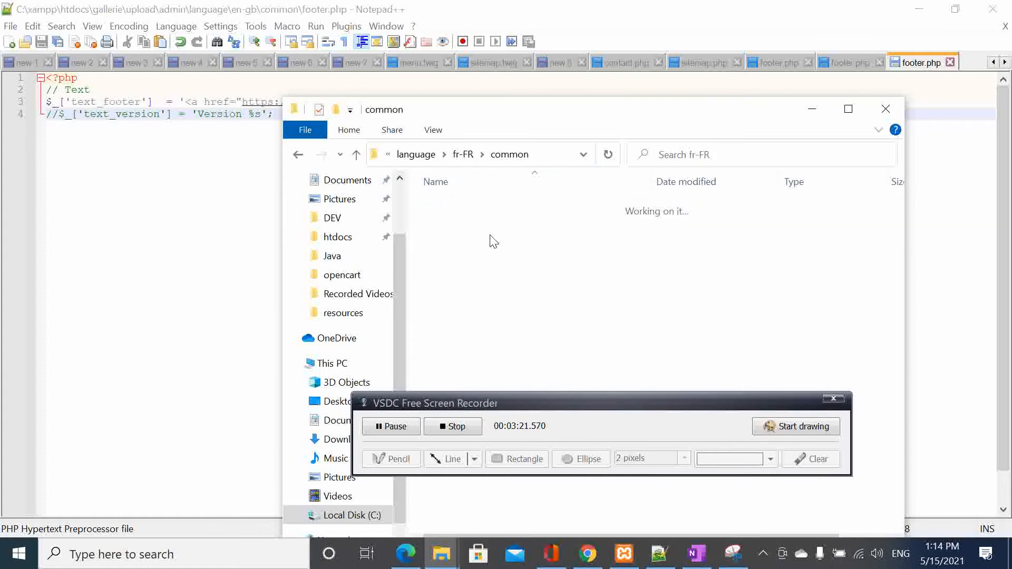
left_click(461, 273)
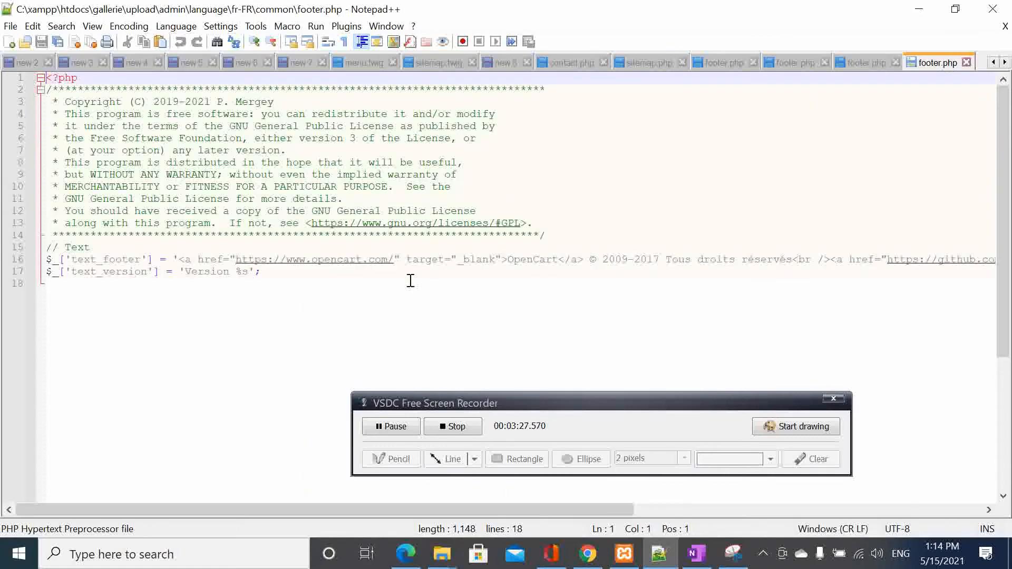
Replace OpenCart with Moumie IT in the French footer and comment out its text_version line
double_click(533, 259)
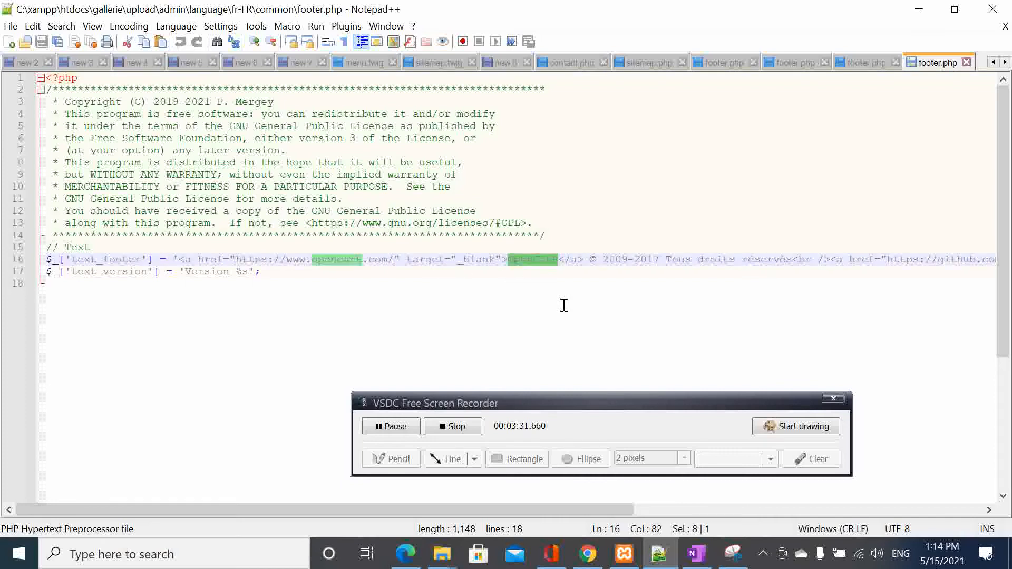
type("Moumie IT")
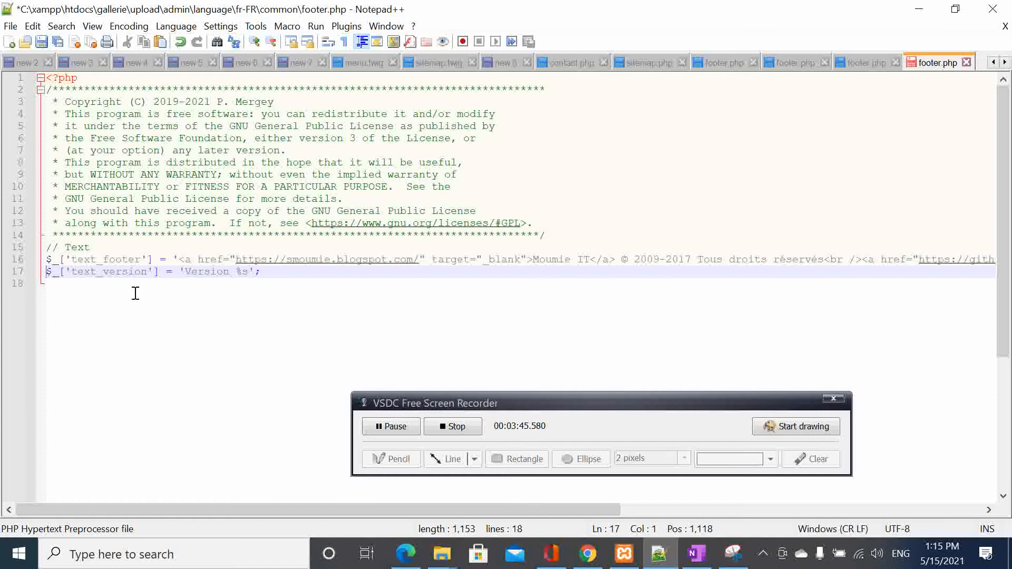
type("//")
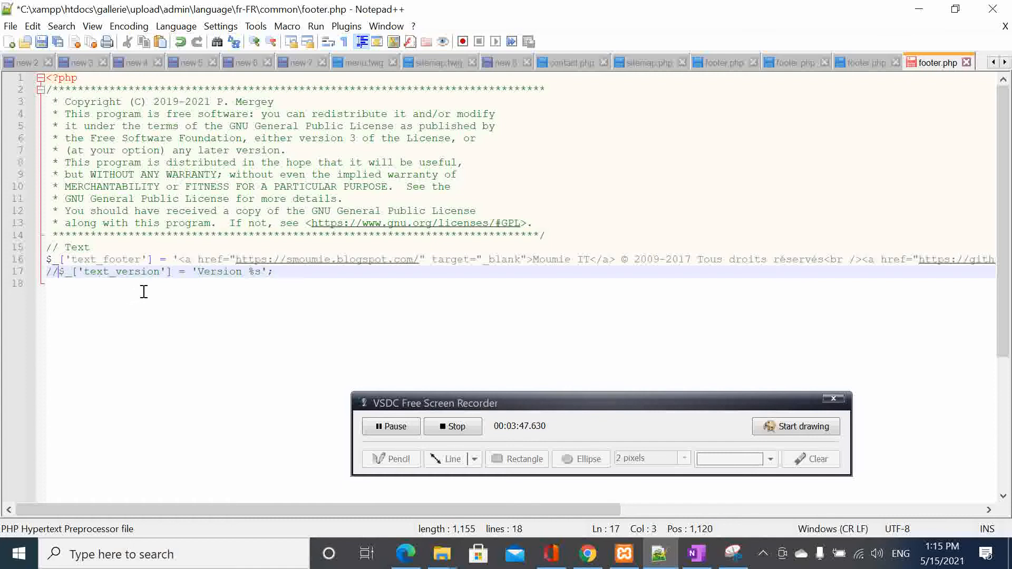
mouse_move(300, 413)
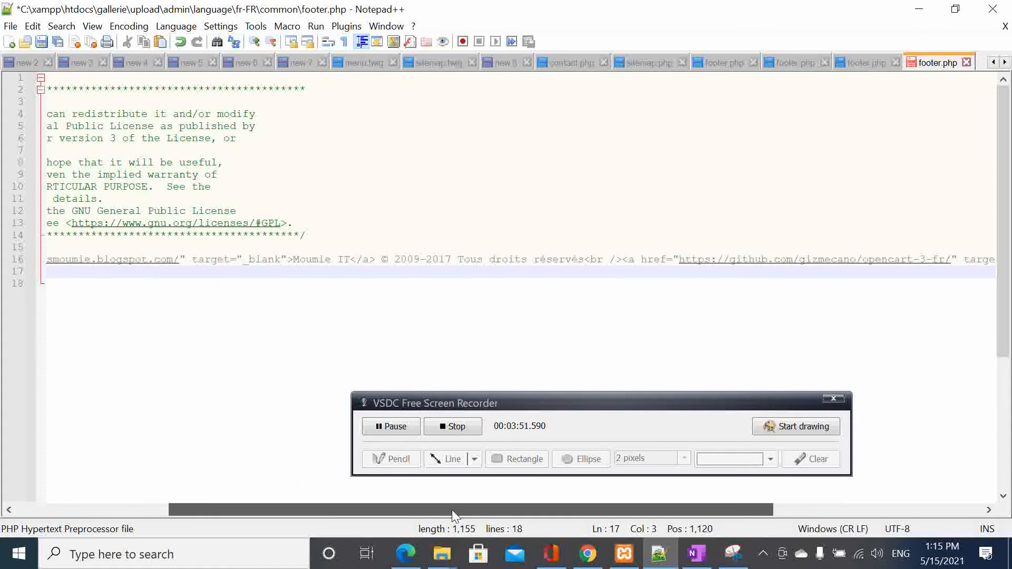
Remove the old opencart-3-fr GitHub link and credit from the French text_footer line
scroll("right", 3)
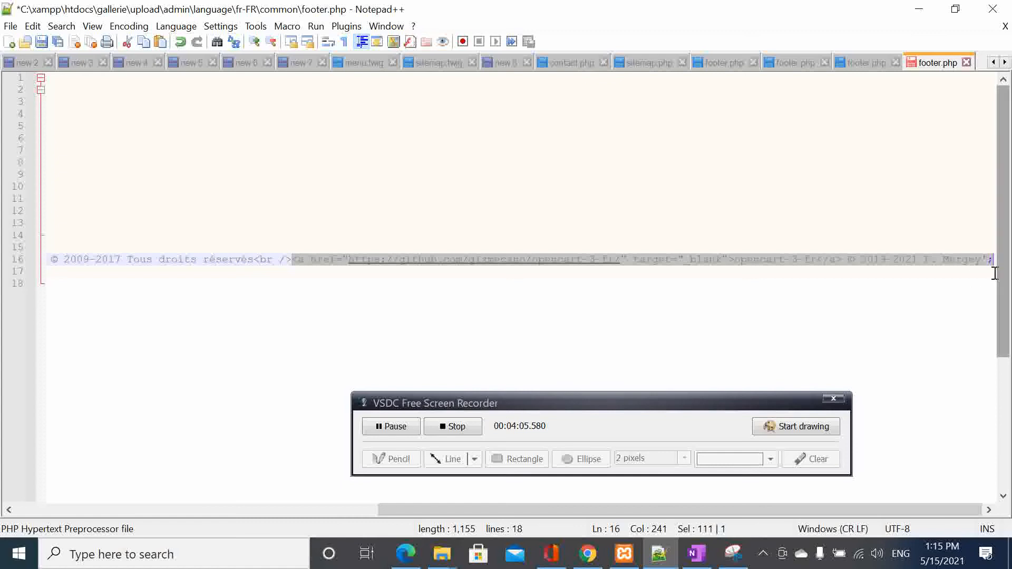
mouse_move(974, 280)
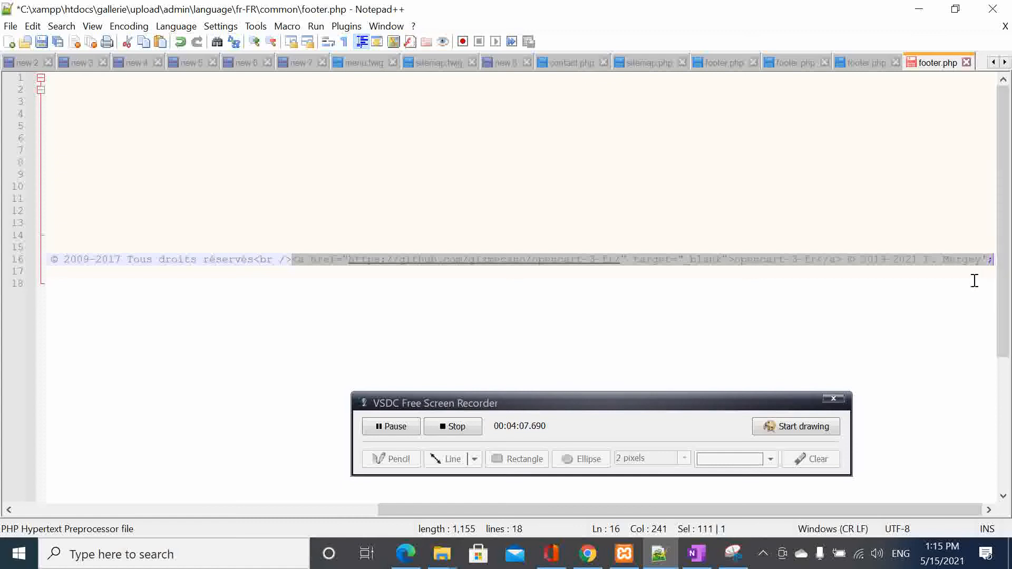
mouse_move(824, 265)
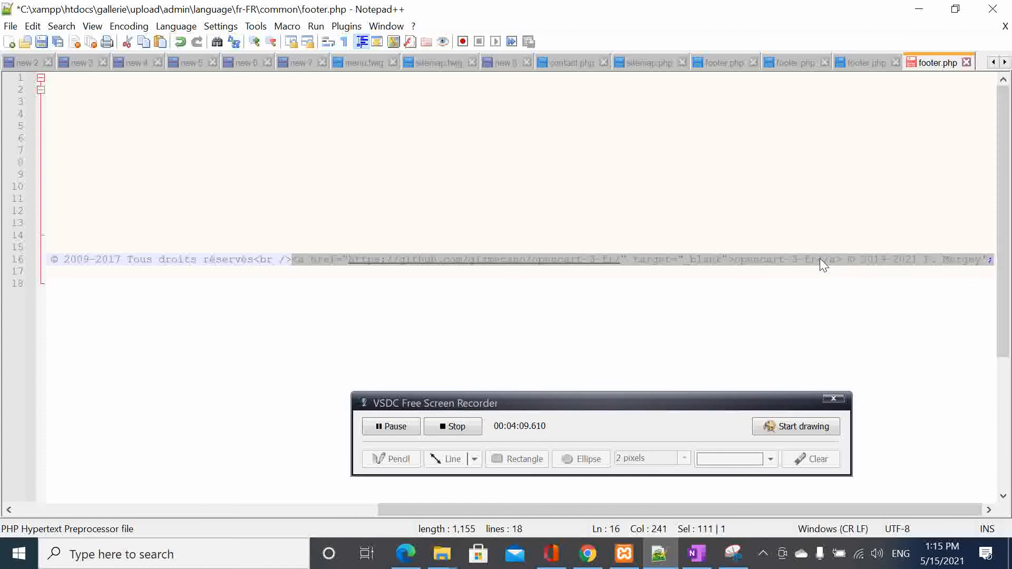
mouse_move(850, 270)
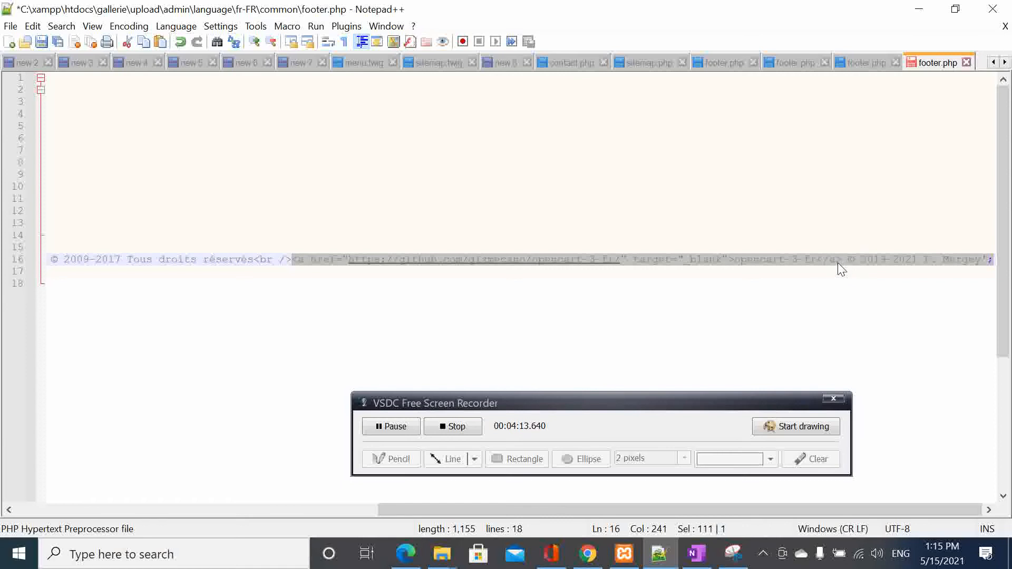
left_click(839, 259)
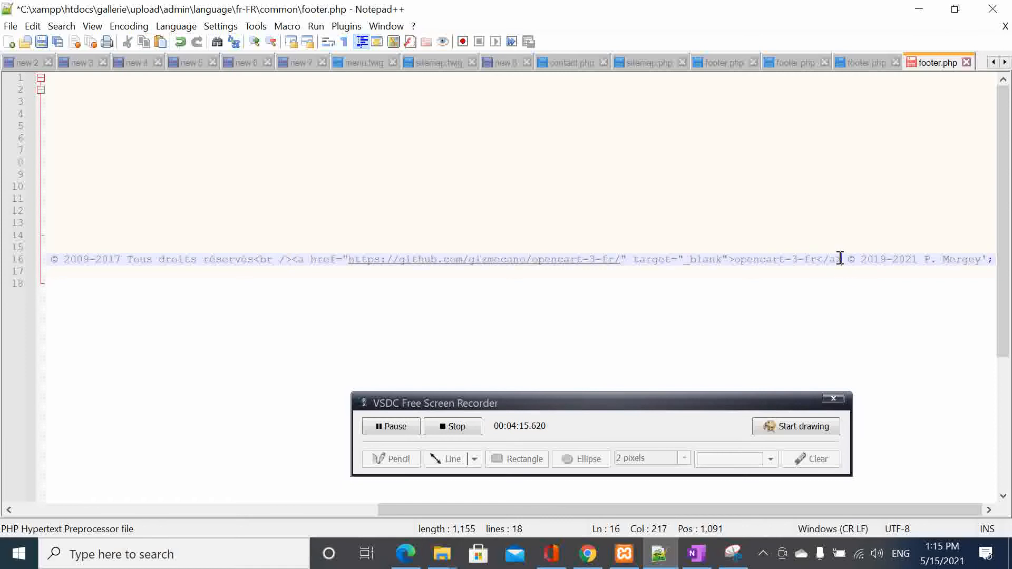
left_click(815, 259)
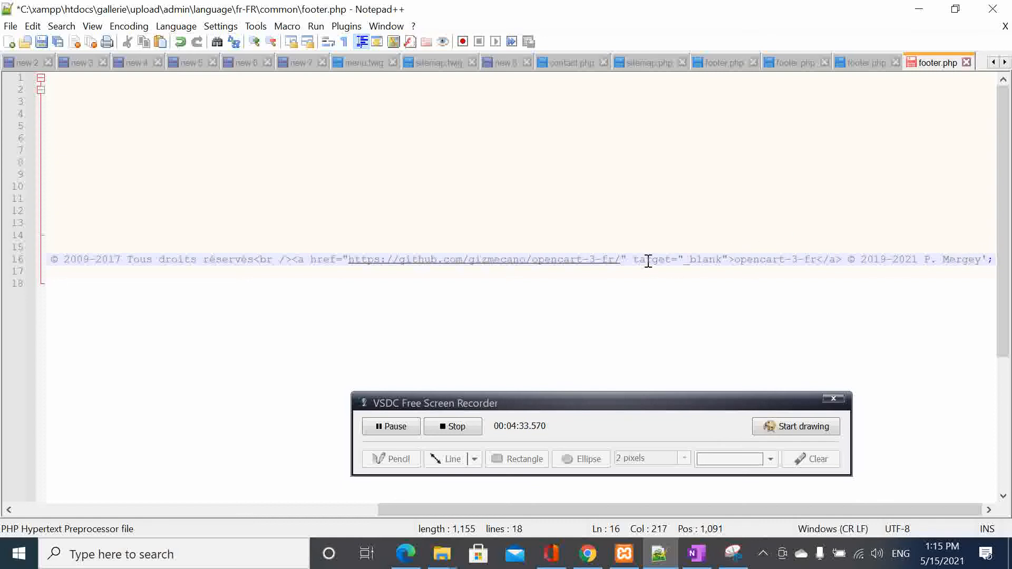
left_click(295, 259)
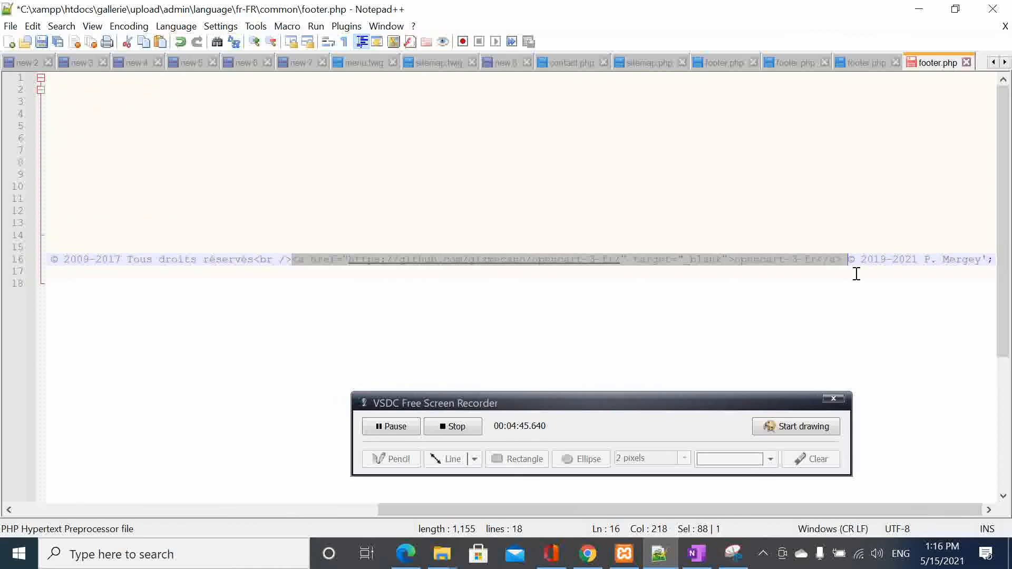
key("Delete")
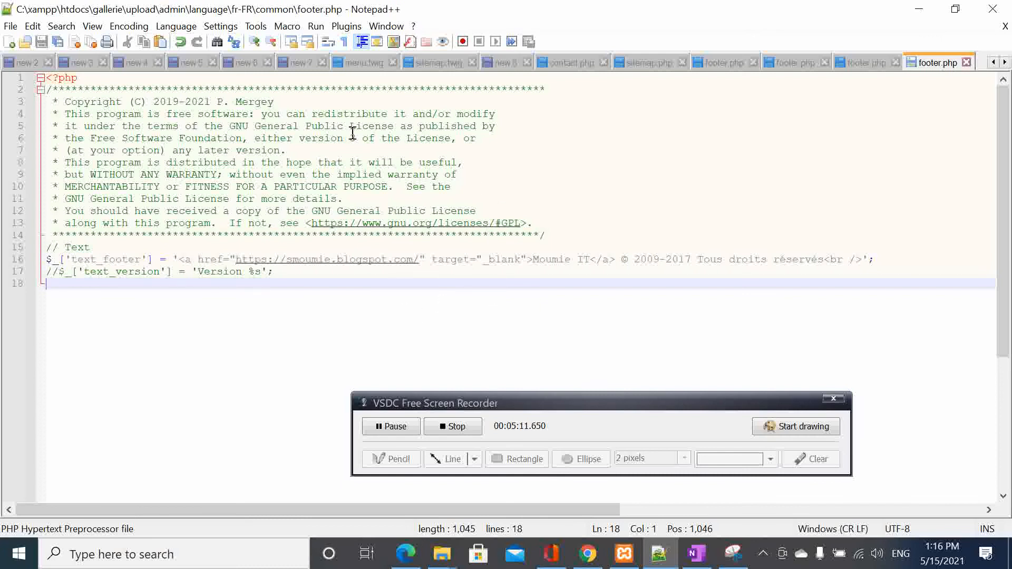
mouse_move(585, 554)
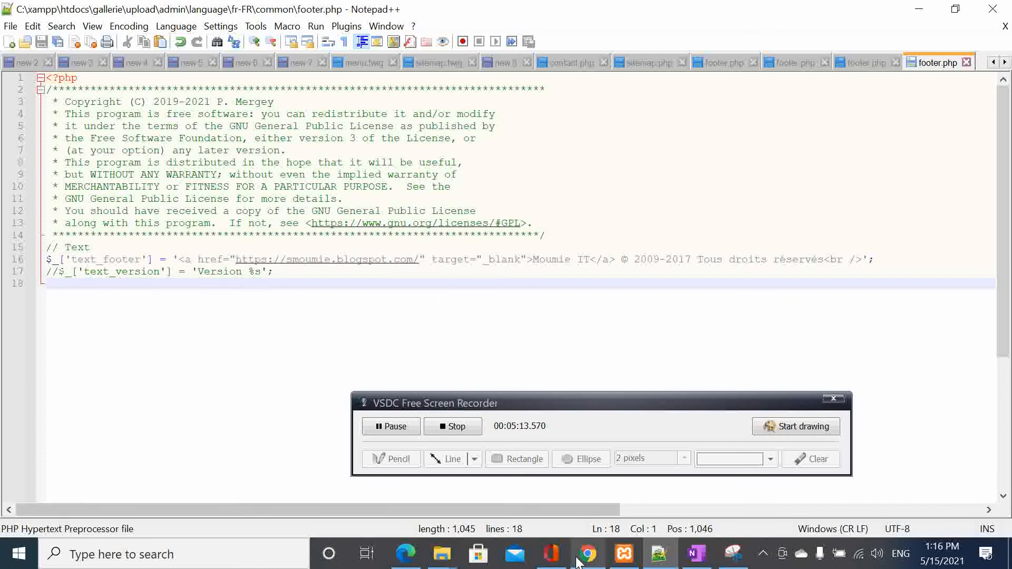
Reload the admin dashboard to verify the footer shows the Moumie IT credit, then return to the French footer.php
left_click(586, 554)
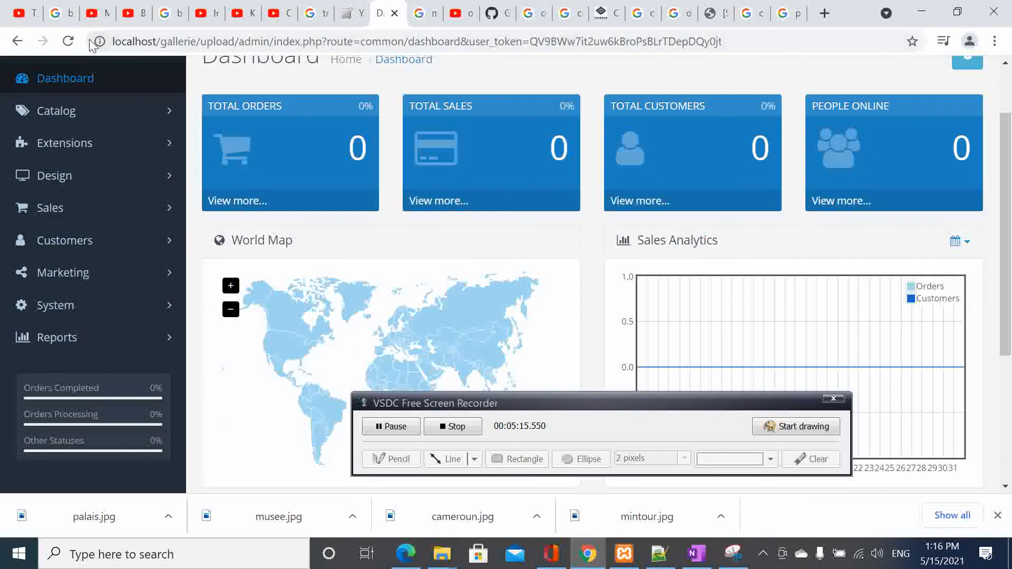
left_click(67, 42)
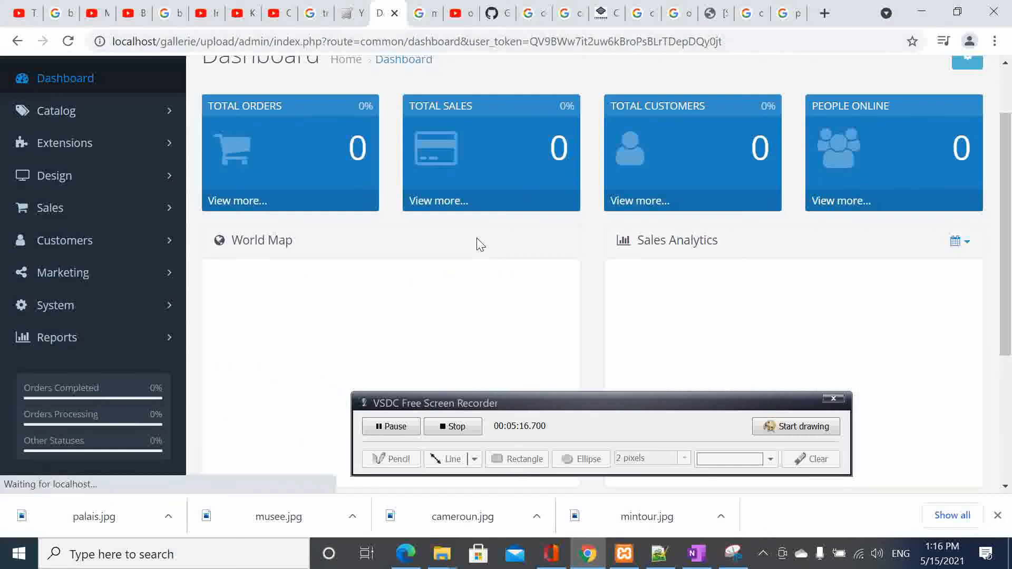
scroll("down", 3)
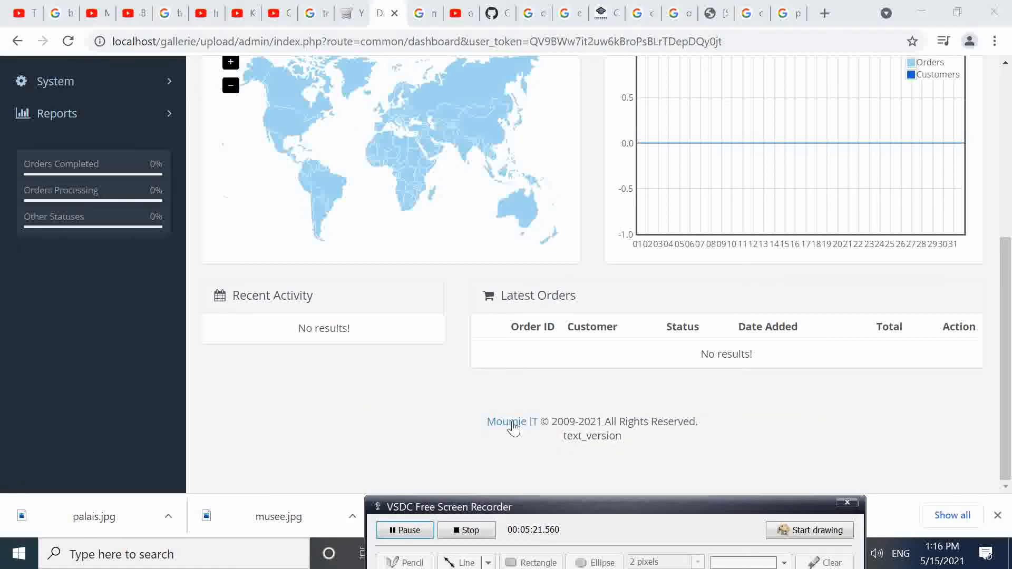
mouse_move(513, 423)
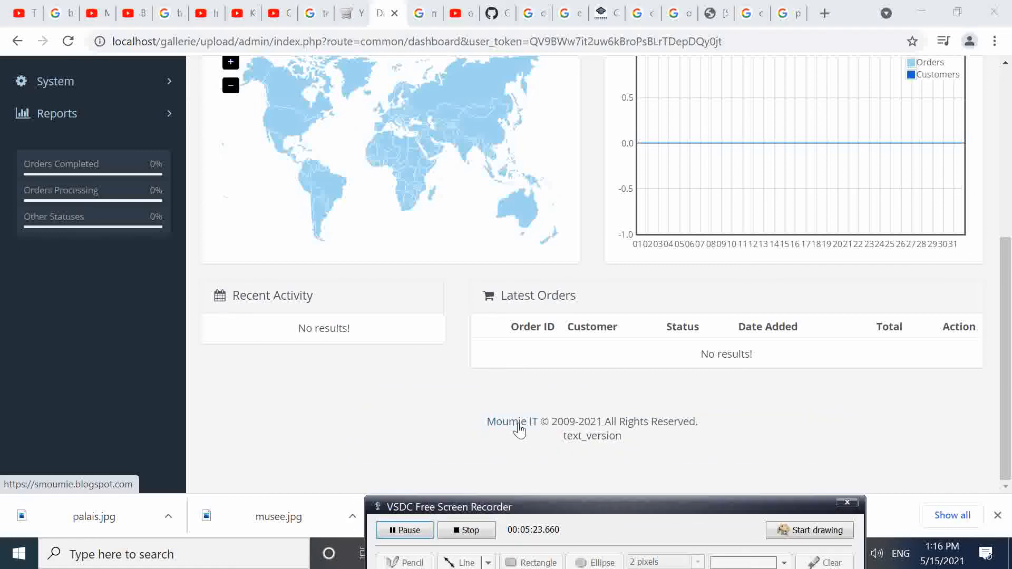
mouse_move(631, 437)
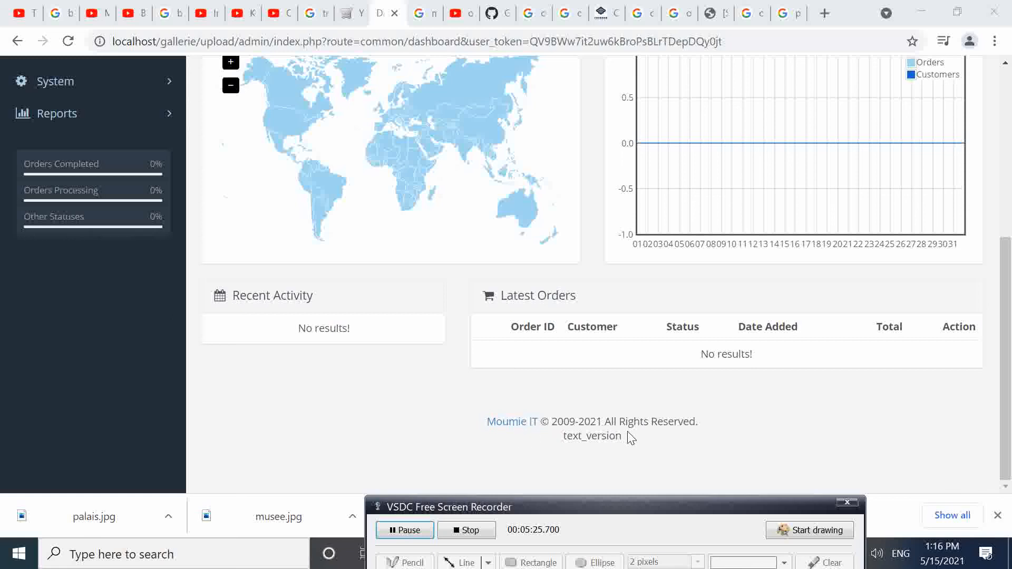
mouse_move(611, 442)
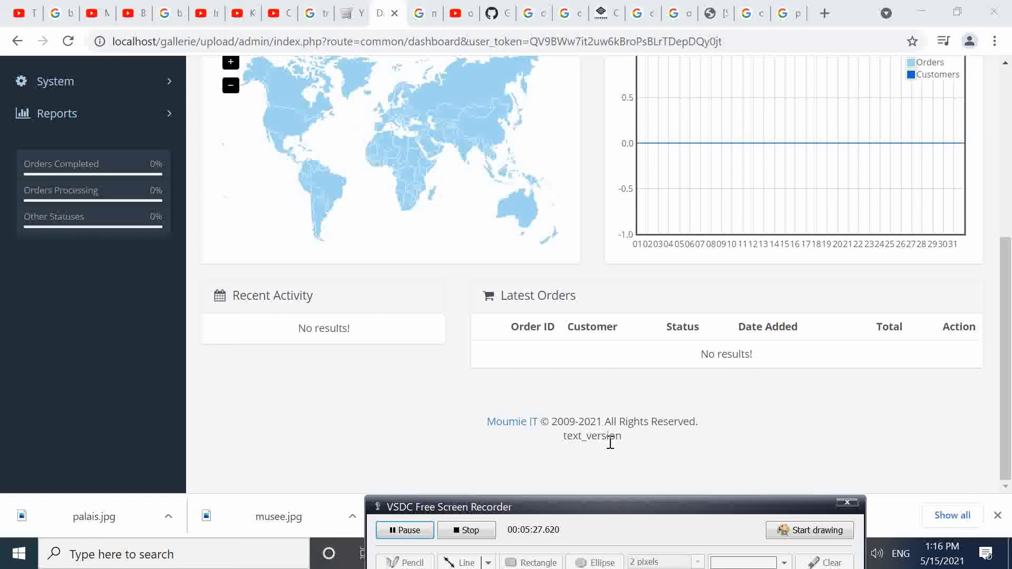
mouse_move(578, 508)
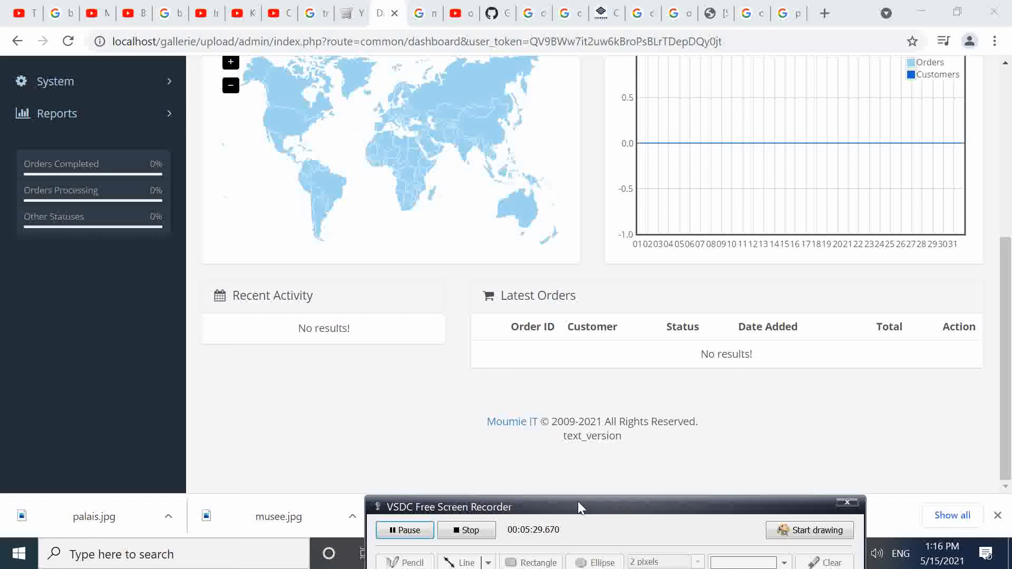
mouse_move(641, 418)
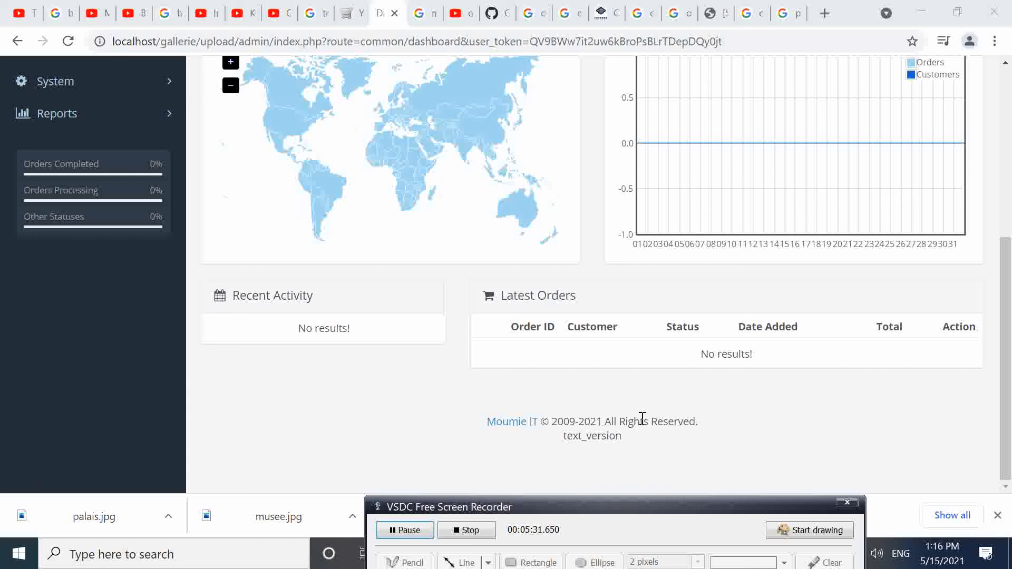
scroll("up", 3)
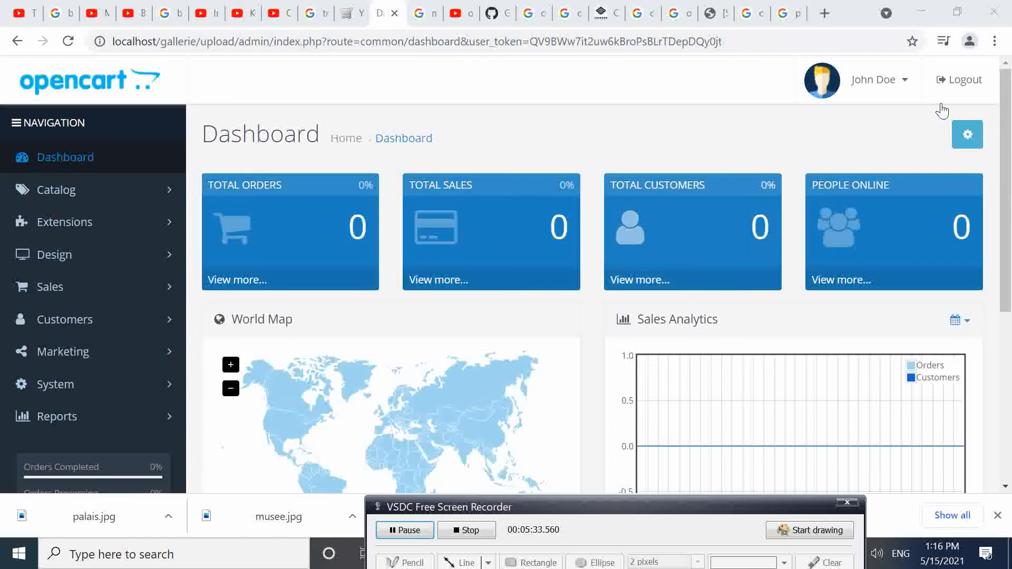
scroll("down", 3)
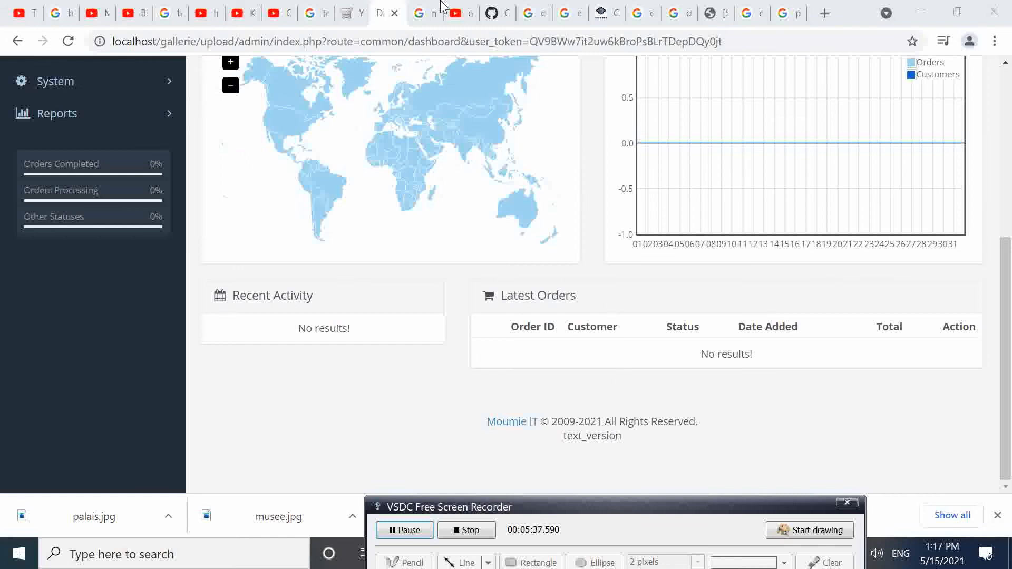
mouse_move(661, 423)
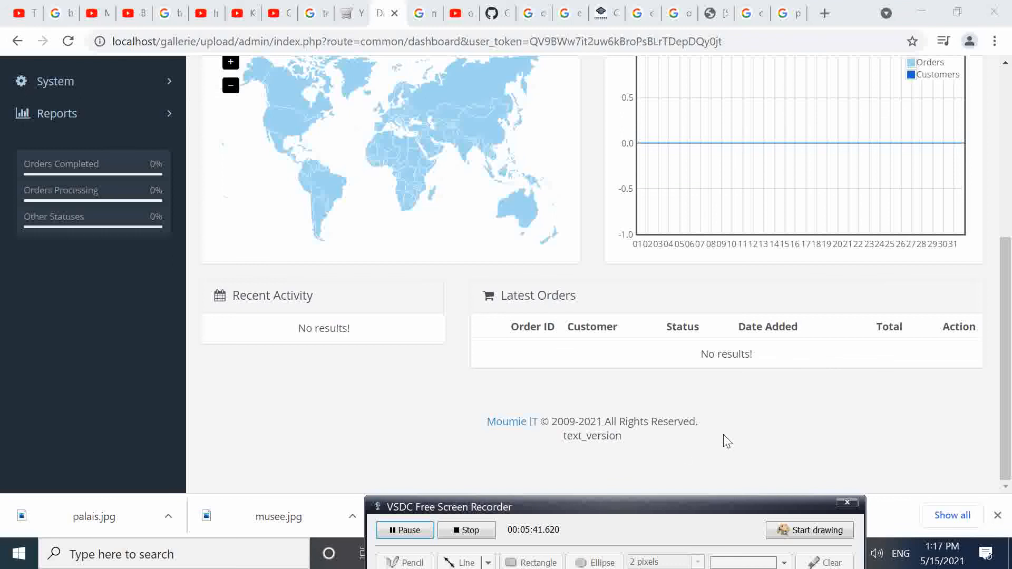
mouse_move(523, 408)
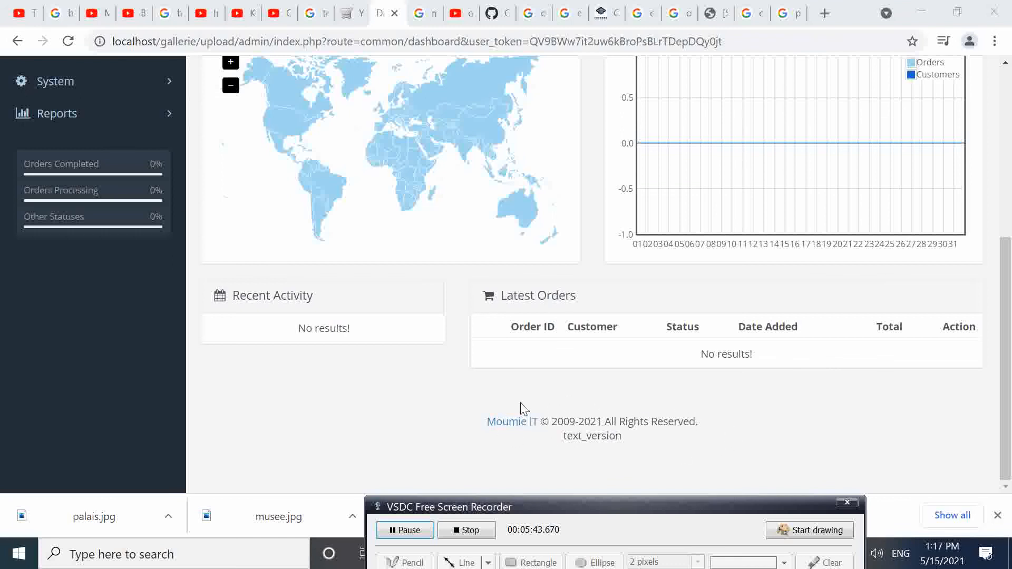
mouse_move(648, 415)
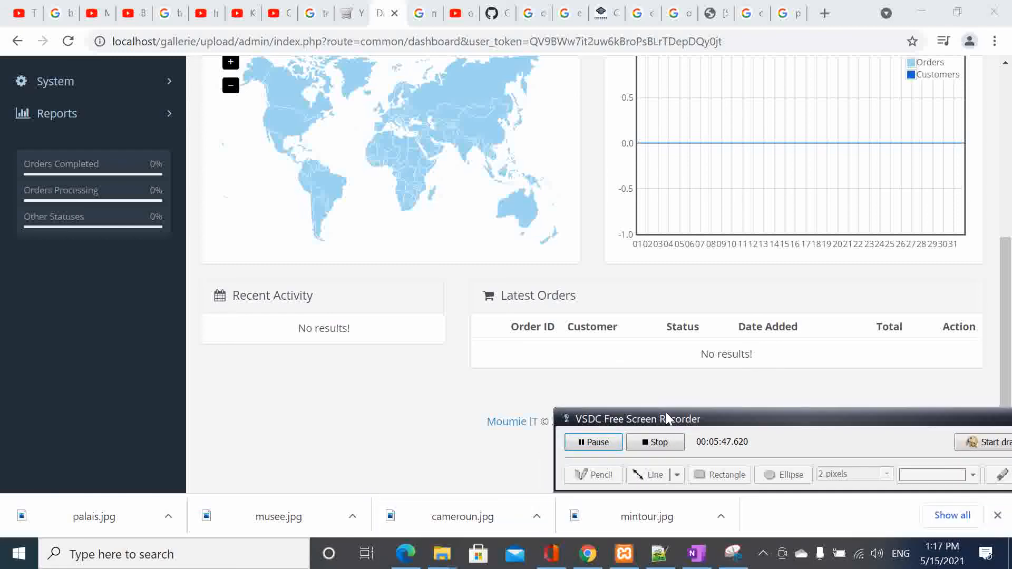
left_click(656, 554)
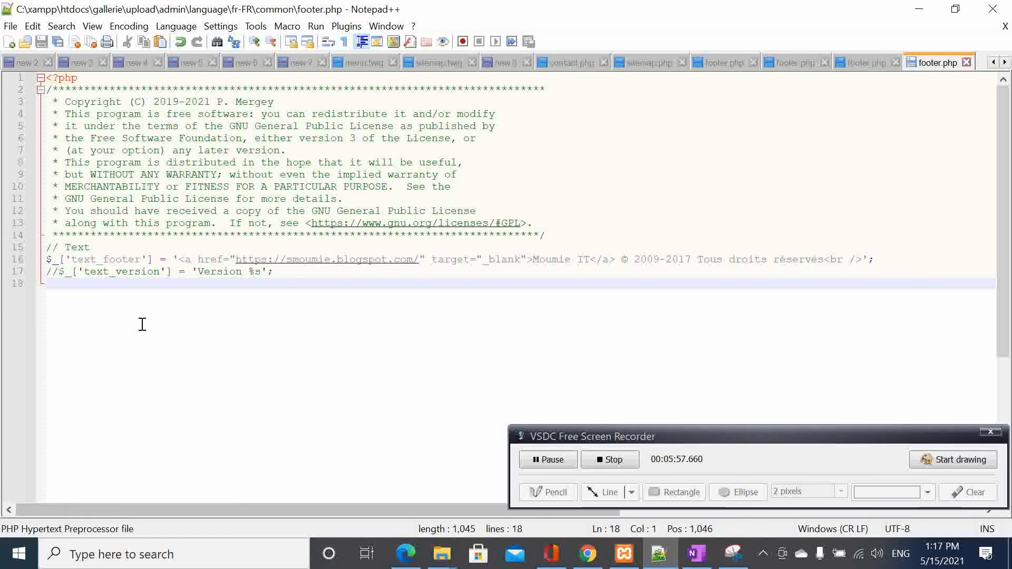
mouse_move(794, 453)
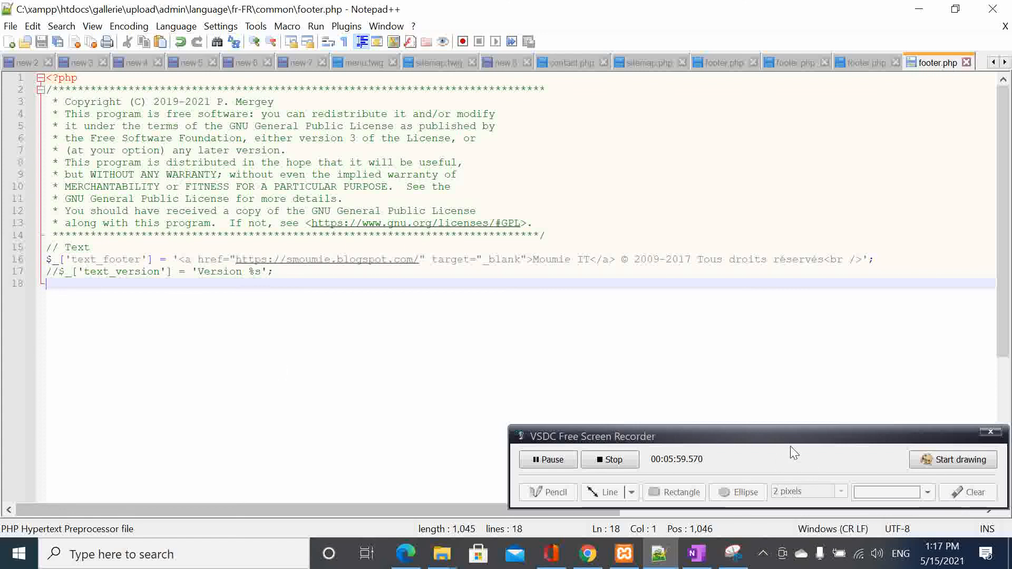